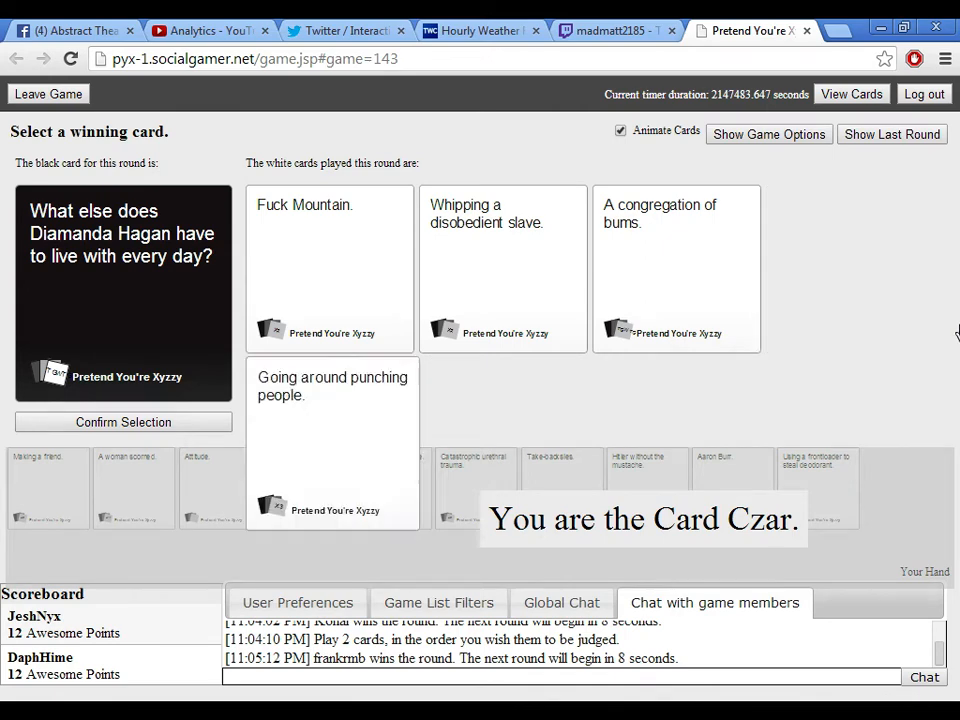
As Card Czar, pick and confirm 'Whipping a disobedient slave.' as the winning answer.
{"action": "left_click", "coordinate": [332, 440]}
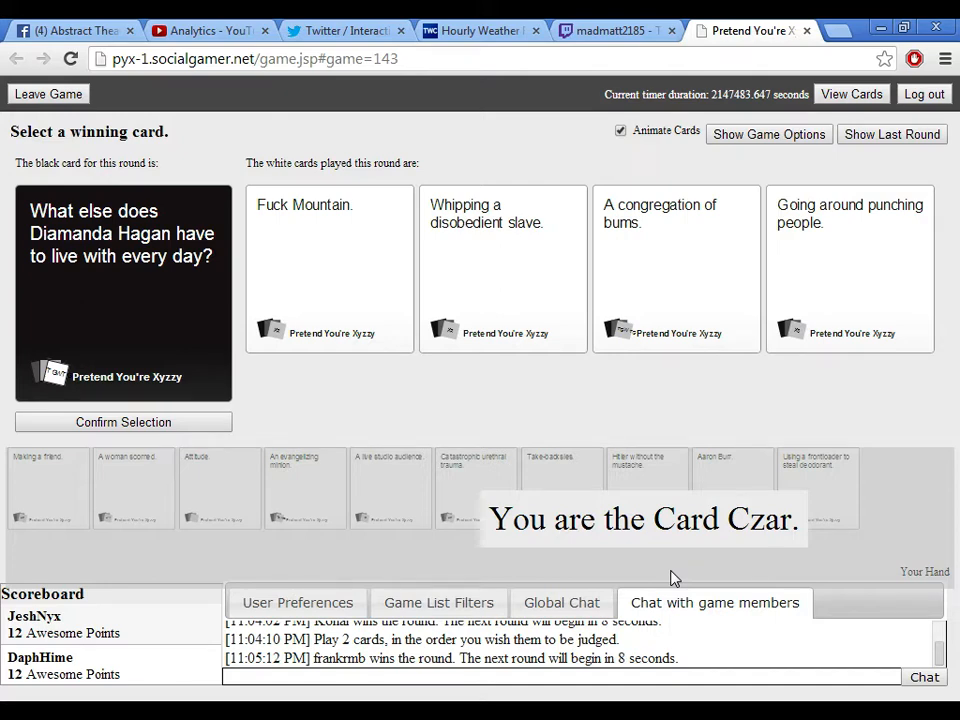
{"action": "mouse_move", "coordinate": [641, 503]}
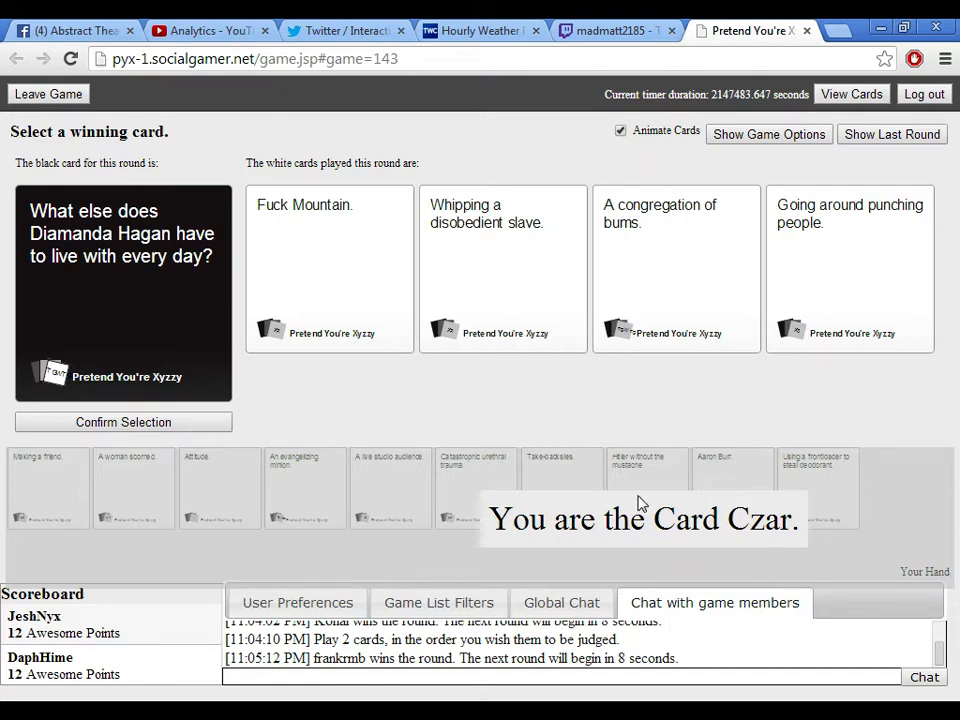
{"action": "mouse_move", "coordinate": [557, 498]}
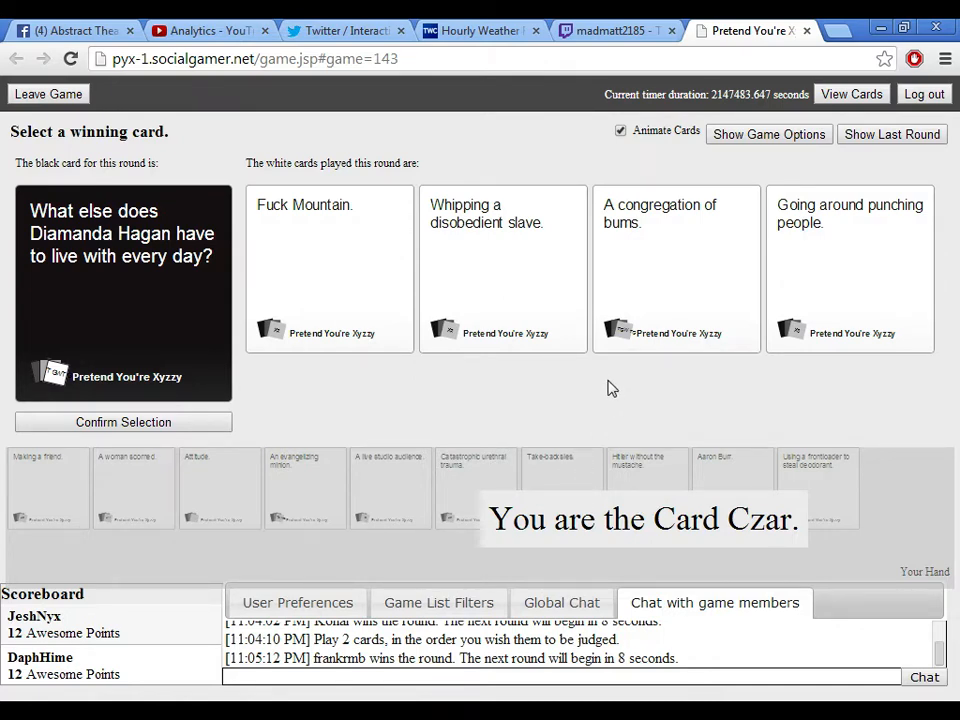
{"action": "mouse_move", "coordinate": [826, 409]}
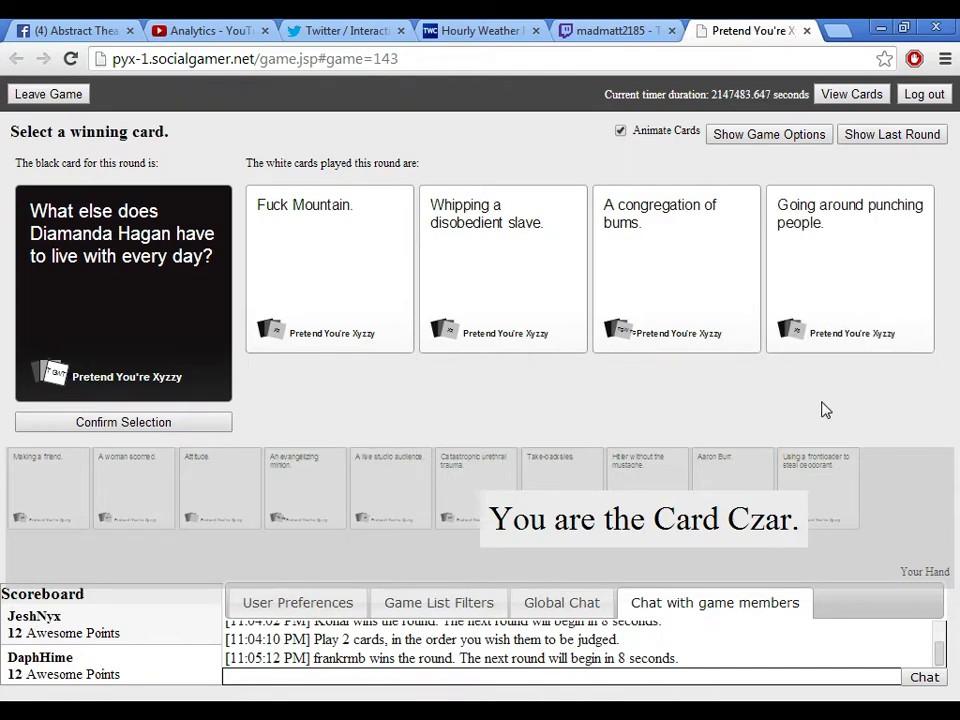
{"action": "mouse_move", "coordinate": [669, 419]}
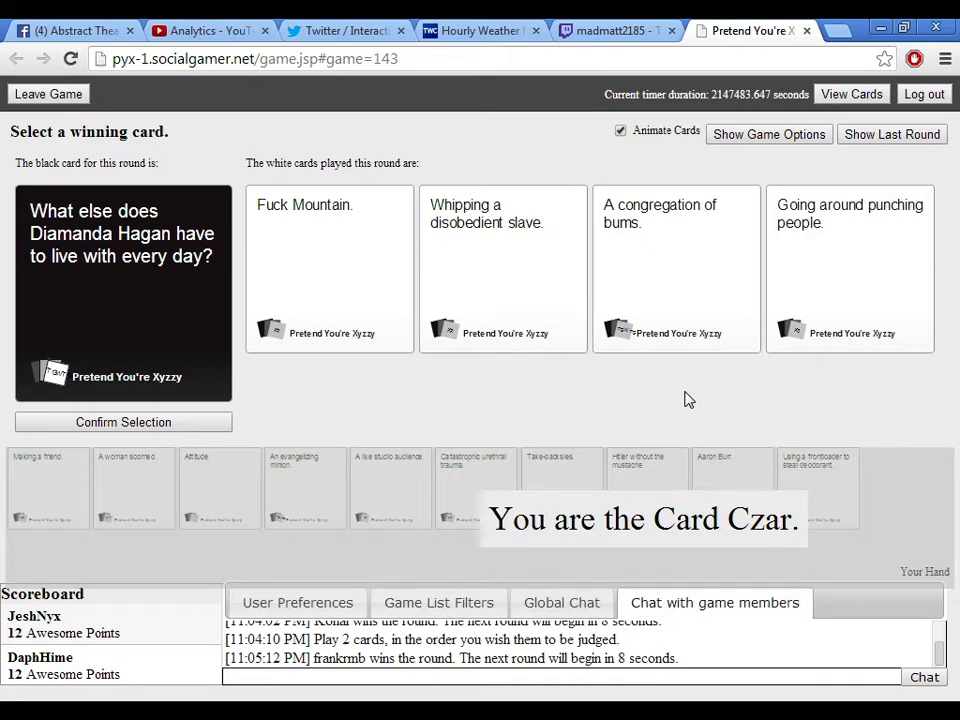
{"action": "mouse_move", "coordinate": [656, 416]}
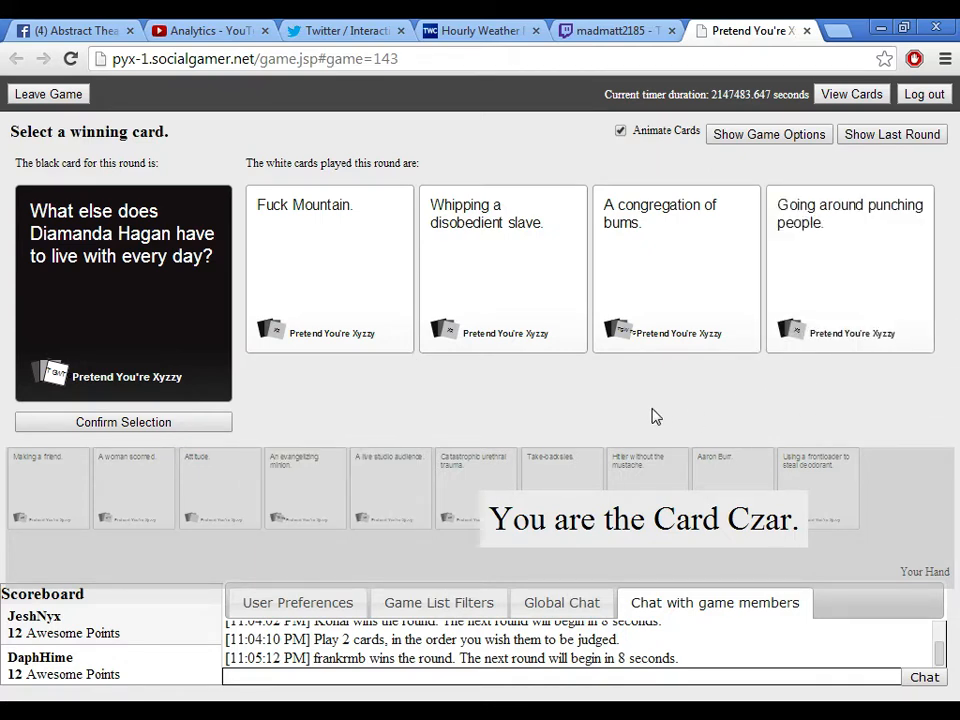
{"action": "mouse_move", "coordinate": [658, 395]}
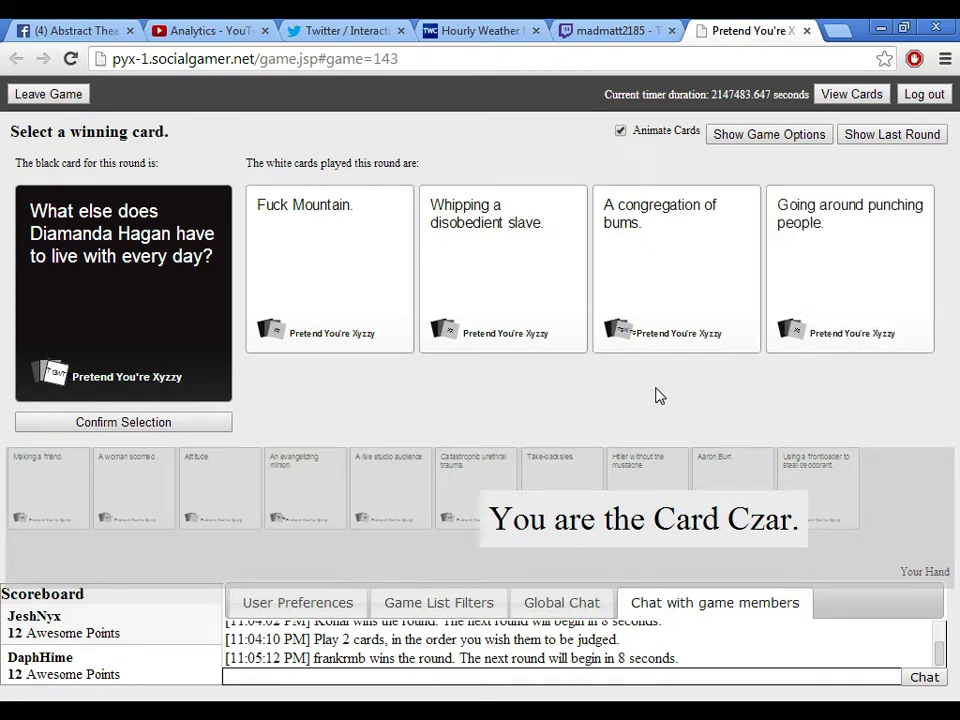
{"action": "mouse_move", "coordinate": [660, 378]}
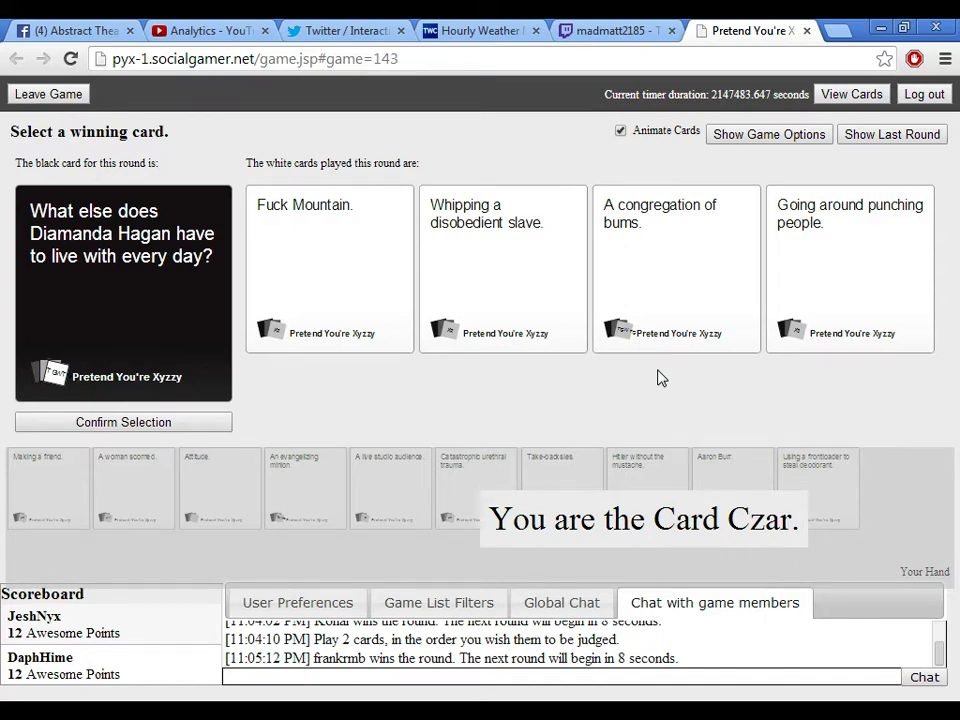
{"action": "left_click", "coordinate": [503, 268]}
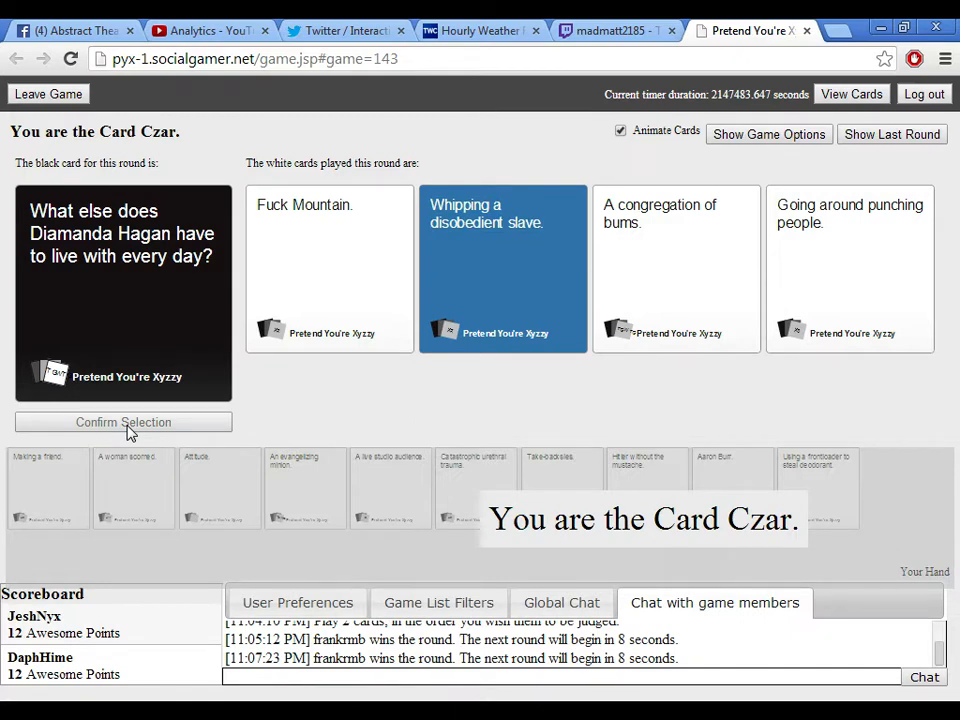
{"action": "mouse_move", "coordinate": [113, 638]}
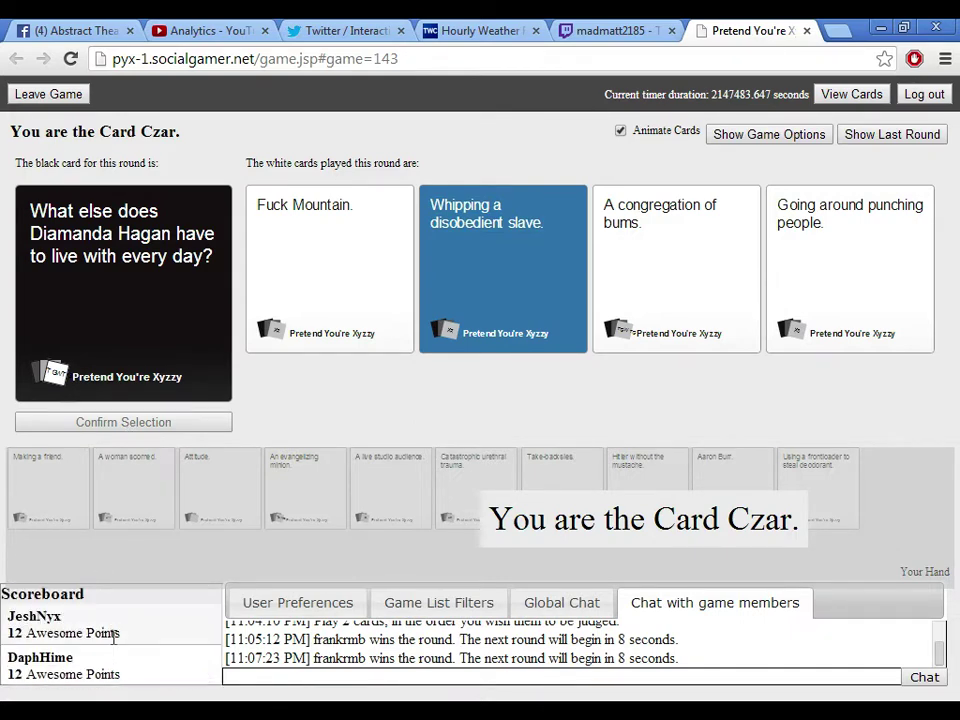
Play 'Hitler without the mustache.' for the Afghanistan airdrop card and wait for judging.
{"action": "left_click", "coordinate": [677, 270]}
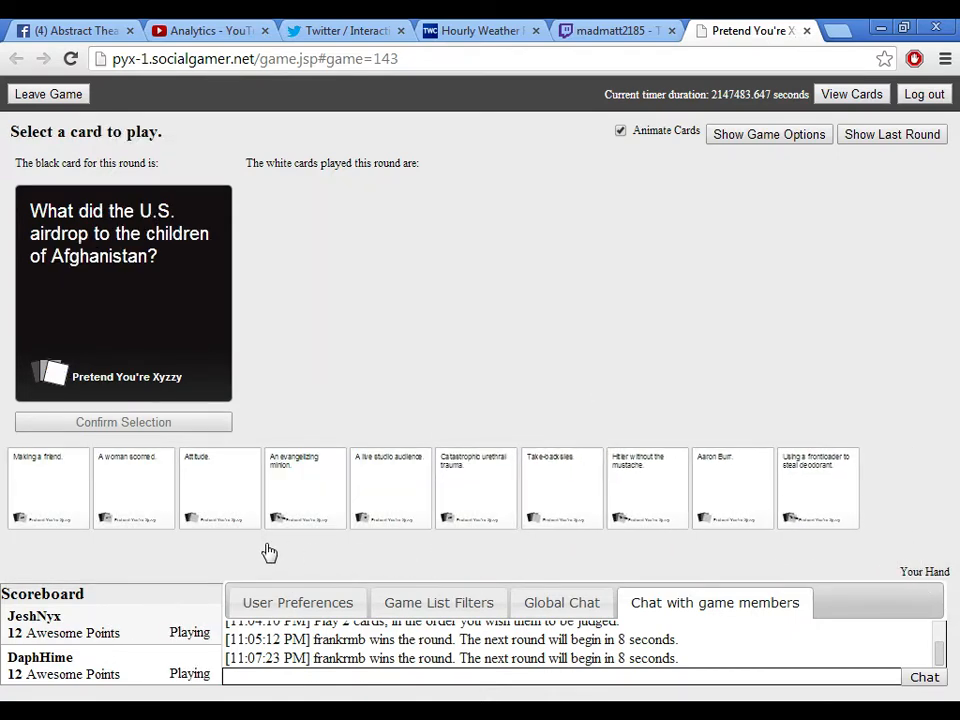
{"action": "mouse_move", "coordinate": [287, 565]}
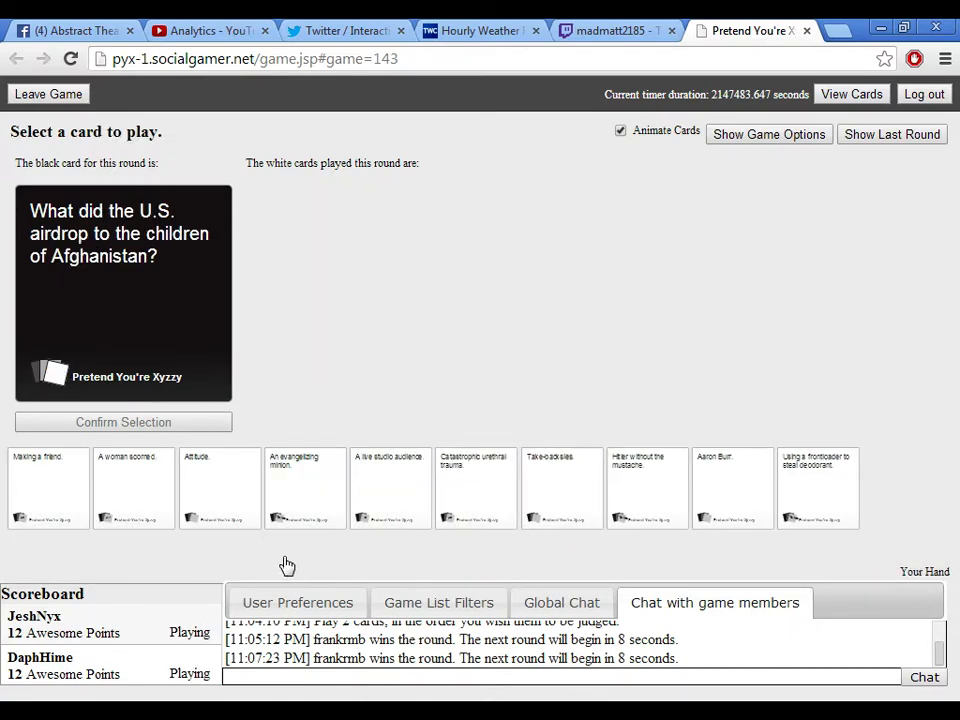
{"action": "mouse_move", "coordinate": [671, 345]}
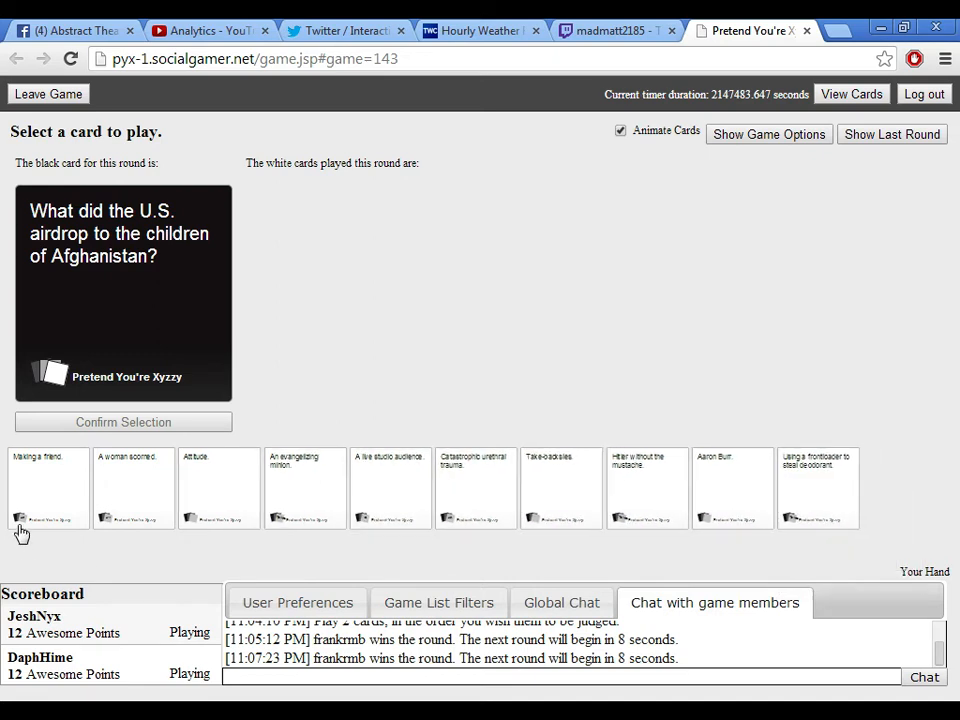
{"action": "mouse_move", "coordinate": [289, 393]}
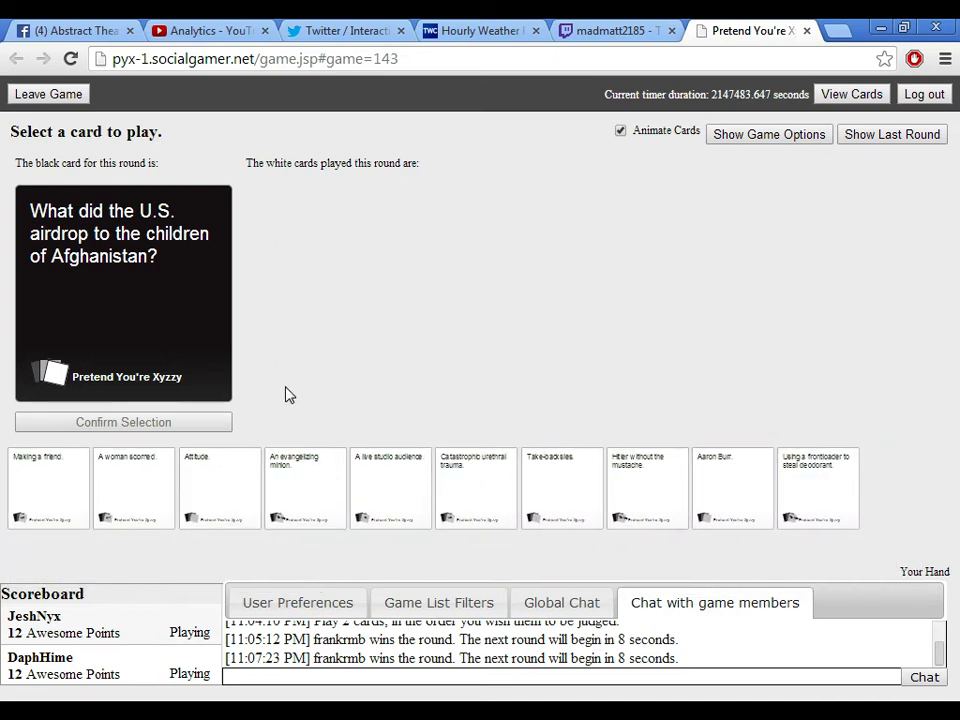
{"action": "mouse_move", "coordinate": [202, 428]}
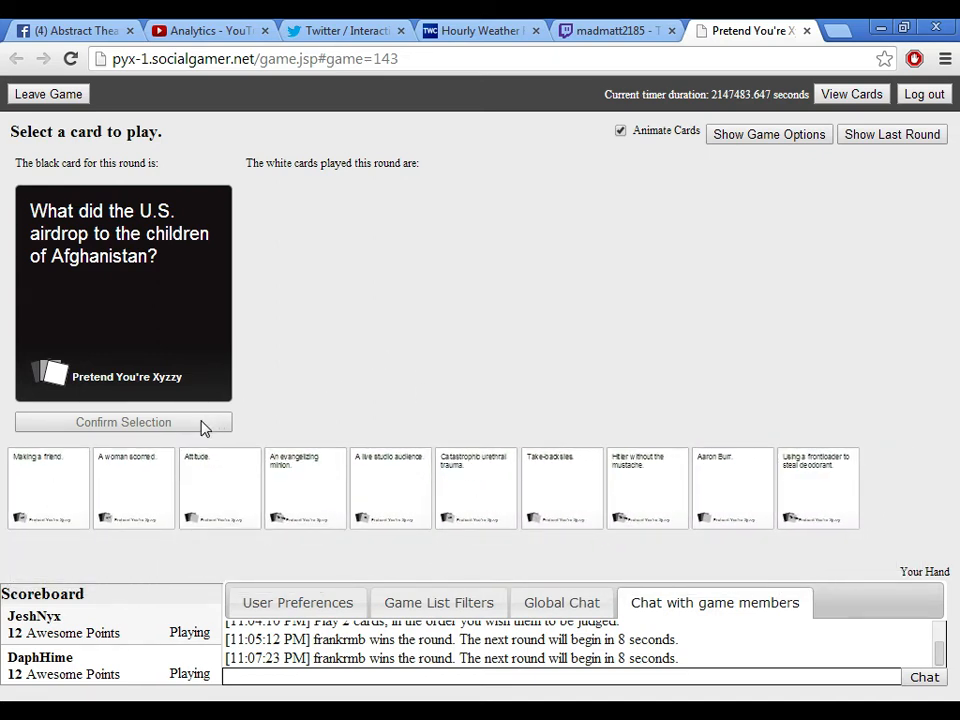
{"action": "mouse_move", "coordinate": [309, 414]}
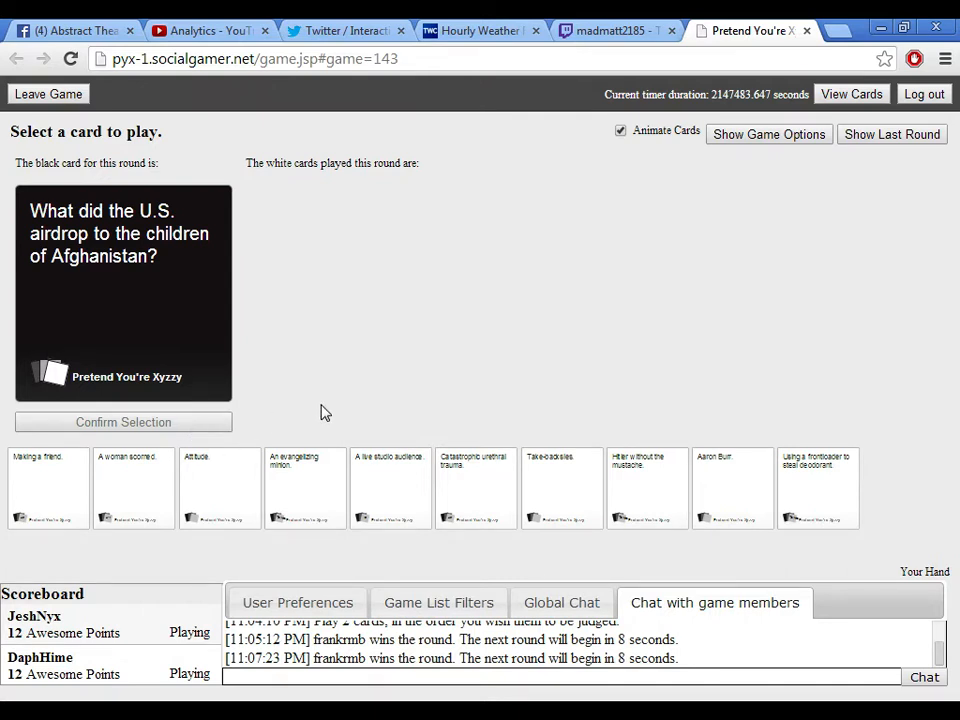
{"action": "mouse_move", "coordinate": [192, 430]}
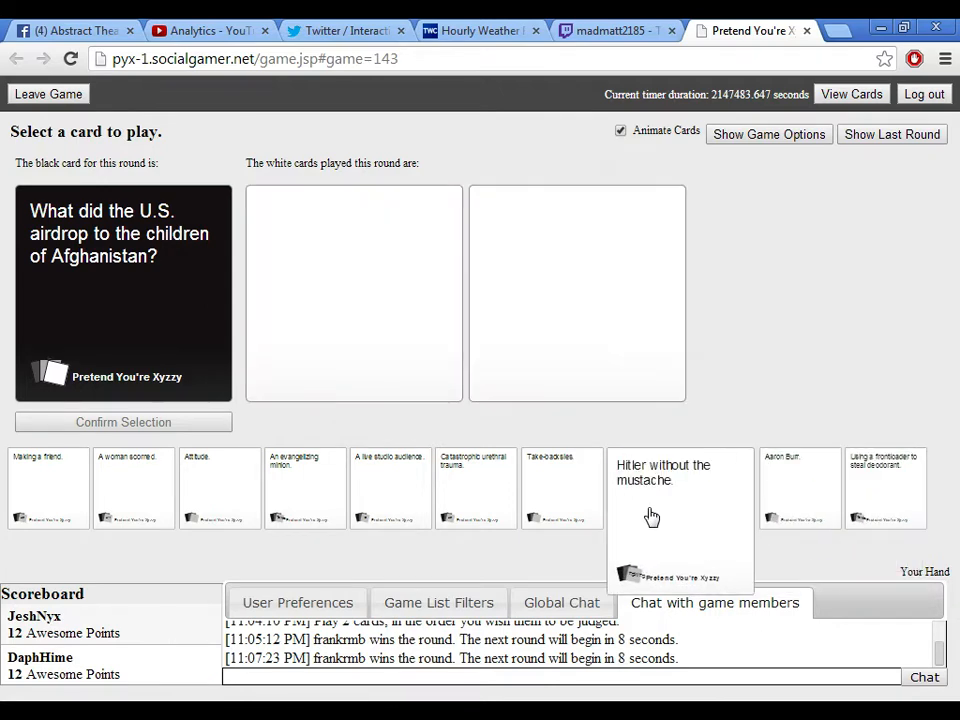
{"action": "left_click", "coordinate": [123, 421]}
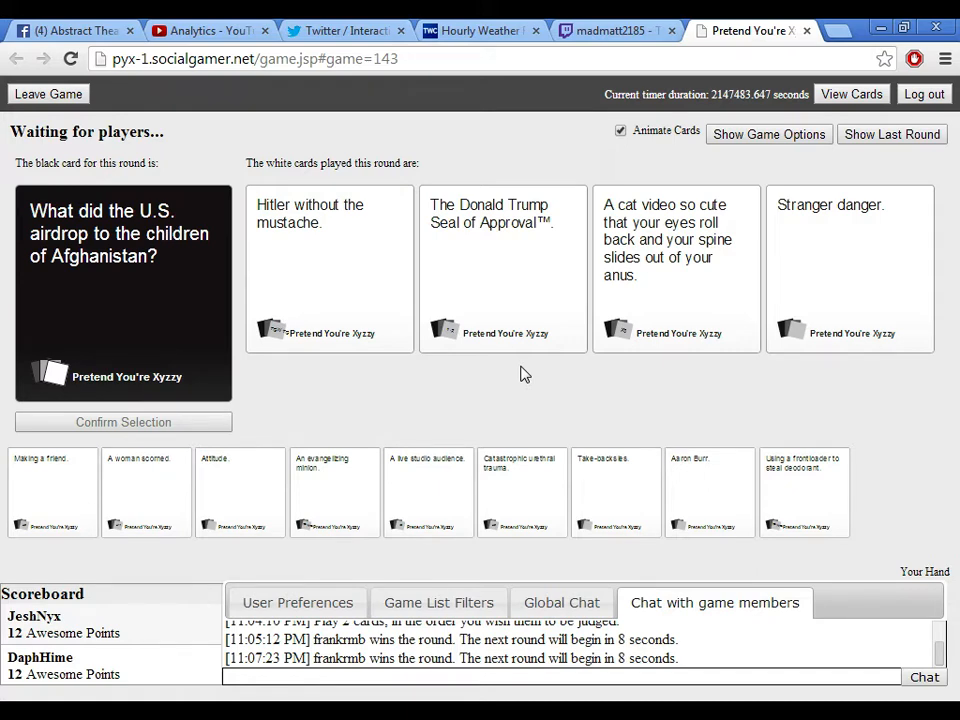
{"action": "left_click", "coordinate": [330, 270]}
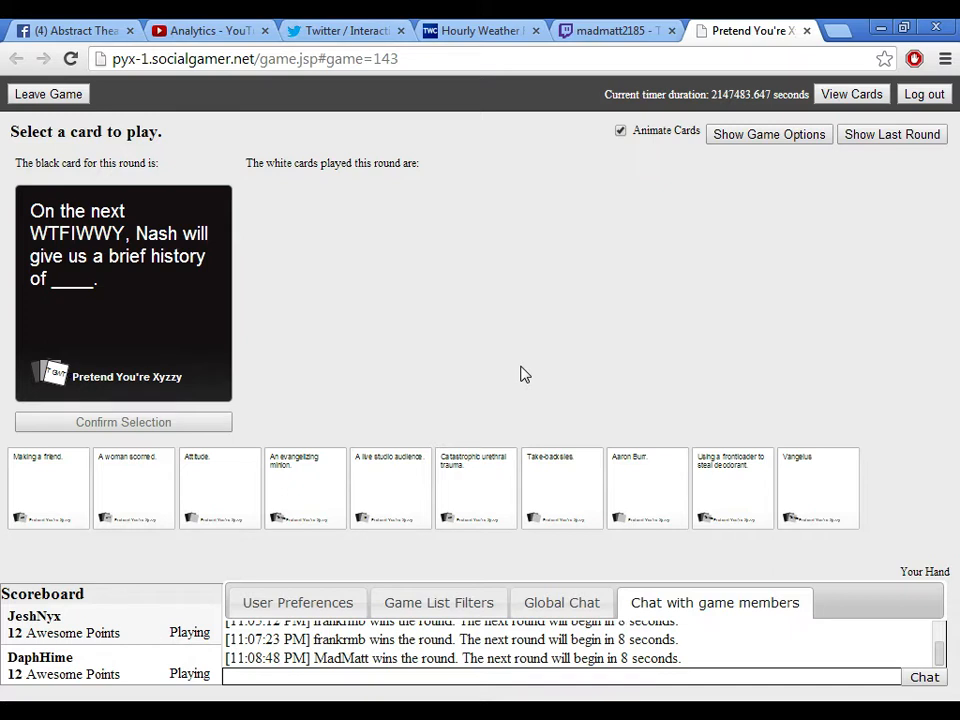
{"action": "mouse_move", "coordinate": [767, 428]}
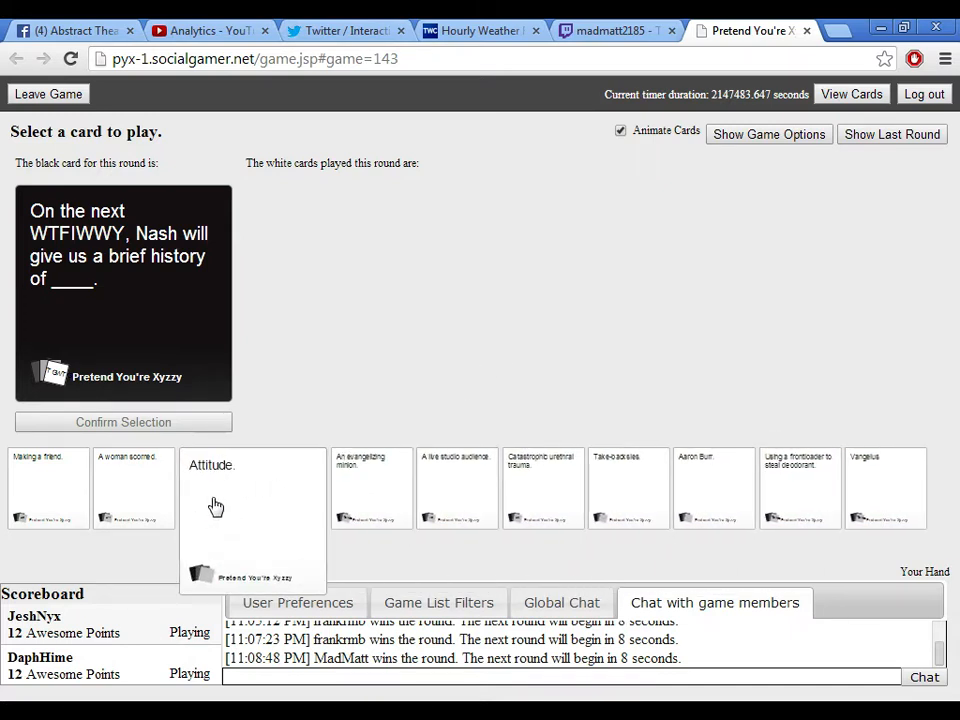
{"action": "mouse_move", "coordinate": [318, 500]}
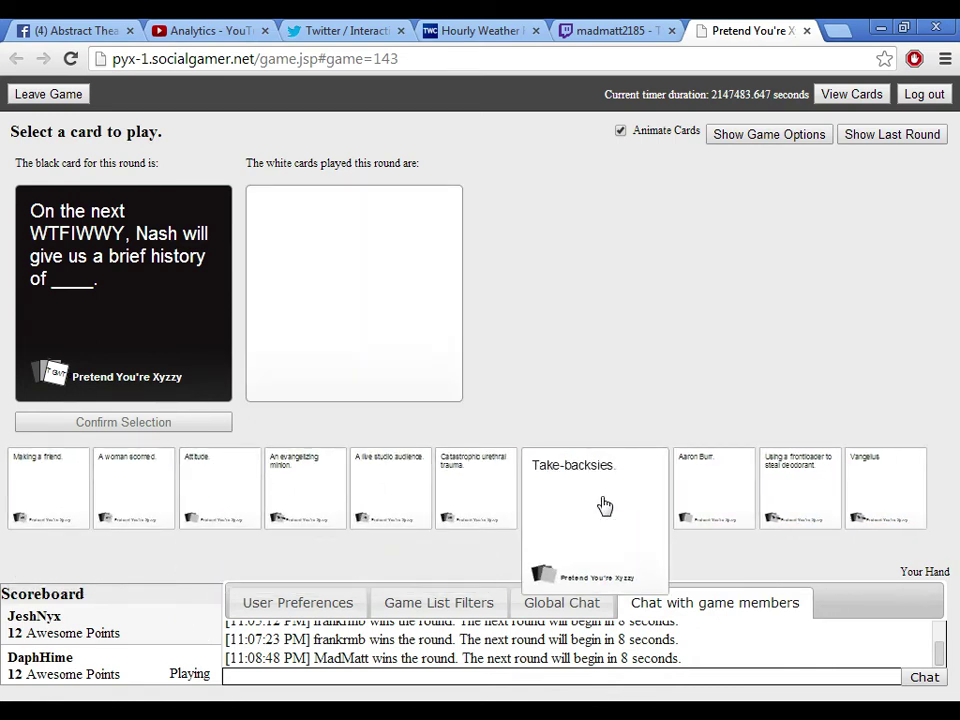
{"action": "mouse_move", "coordinate": [788, 495]}
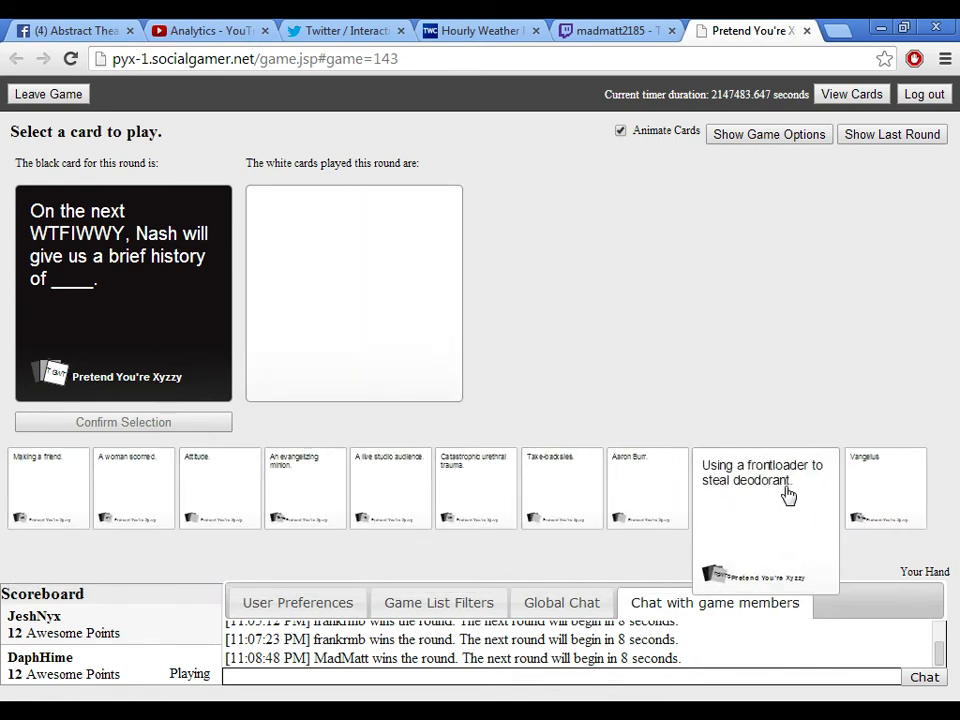
{"action": "mouse_move", "coordinate": [810, 498]}
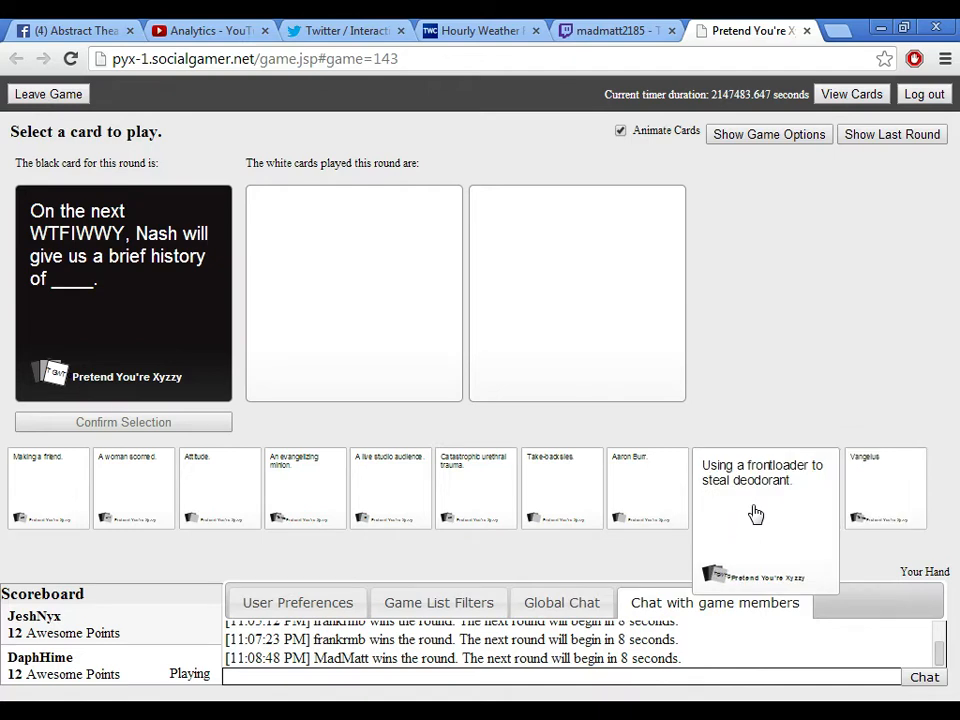
Select and submit 'Using a frontloader to steal deodorant.' for the Nash history card.
{"action": "left_click", "coordinate": [765, 520]}
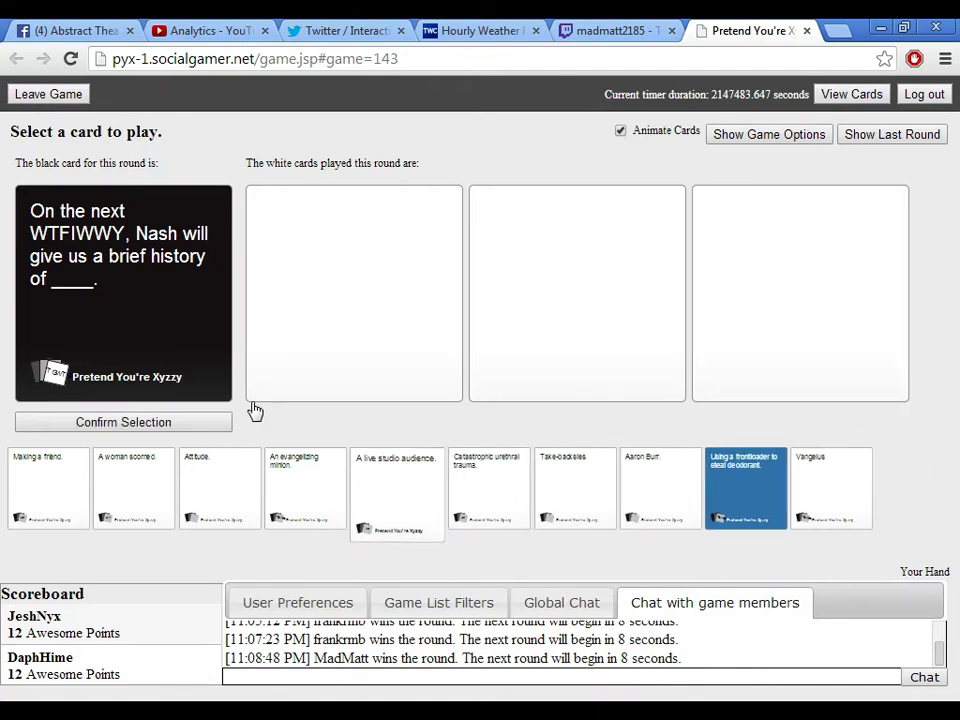
{"action": "left_click", "coordinate": [123, 421]}
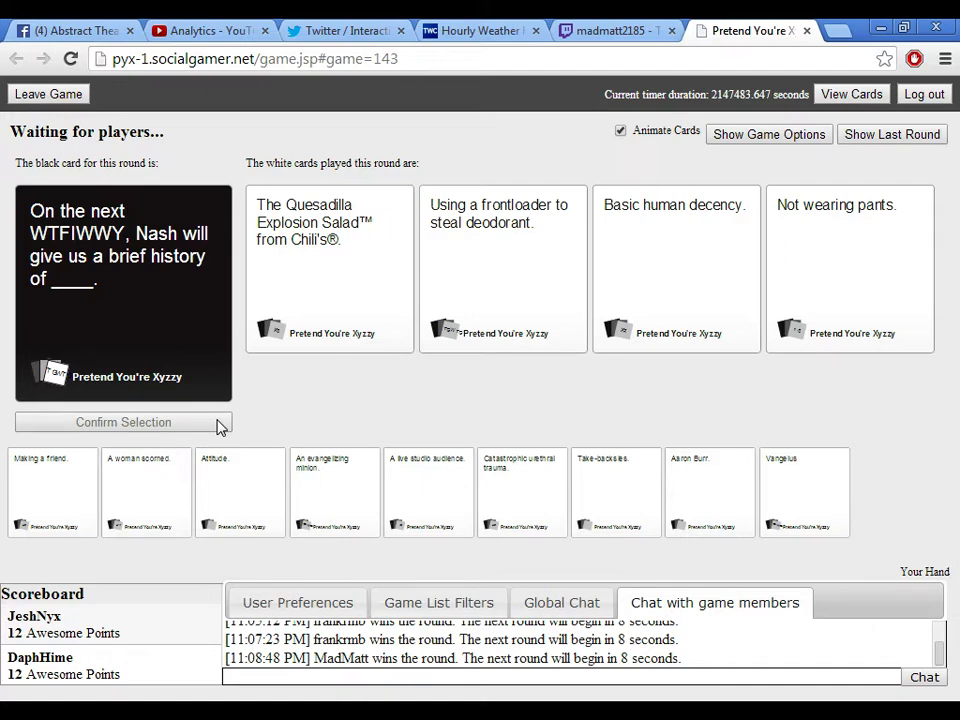
Wait for MadMatt to win the Nash round until the DMCA takedown card appears.
{"action": "left_click", "coordinate": [503, 268]}
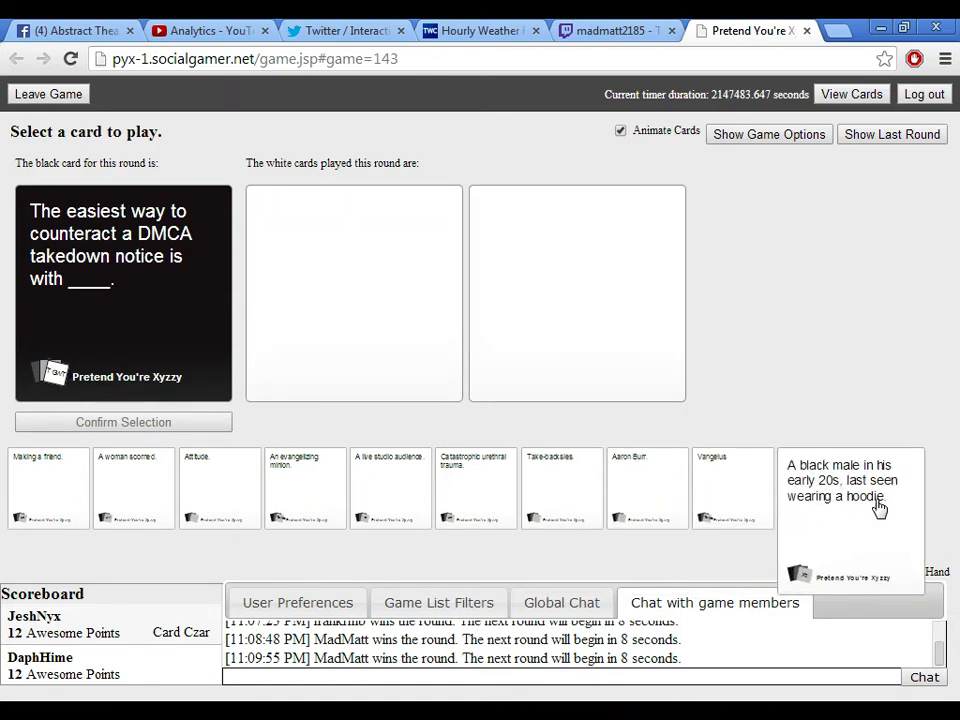
{"action": "mouse_move", "coordinate": [852, 515]}
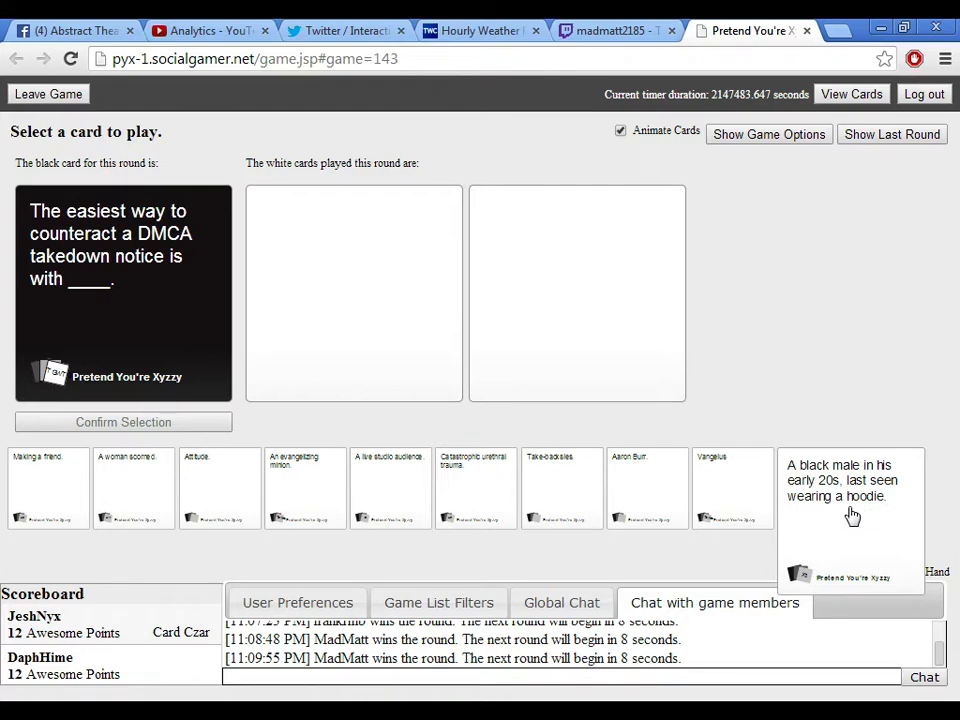
{"action": "mouse_move", "coordinate": [490, 497]}
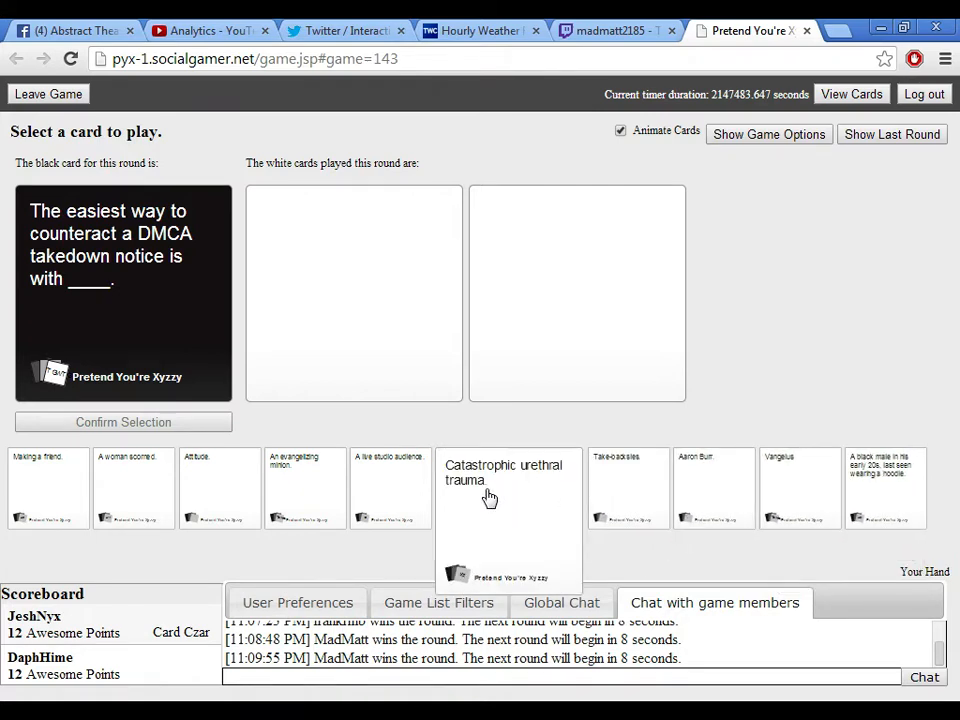
Select and submit the 'A black male in his early 20s…' hoodie card for DMCA takedown.
{"action": "left_click", "coordinate": [818, 487]}
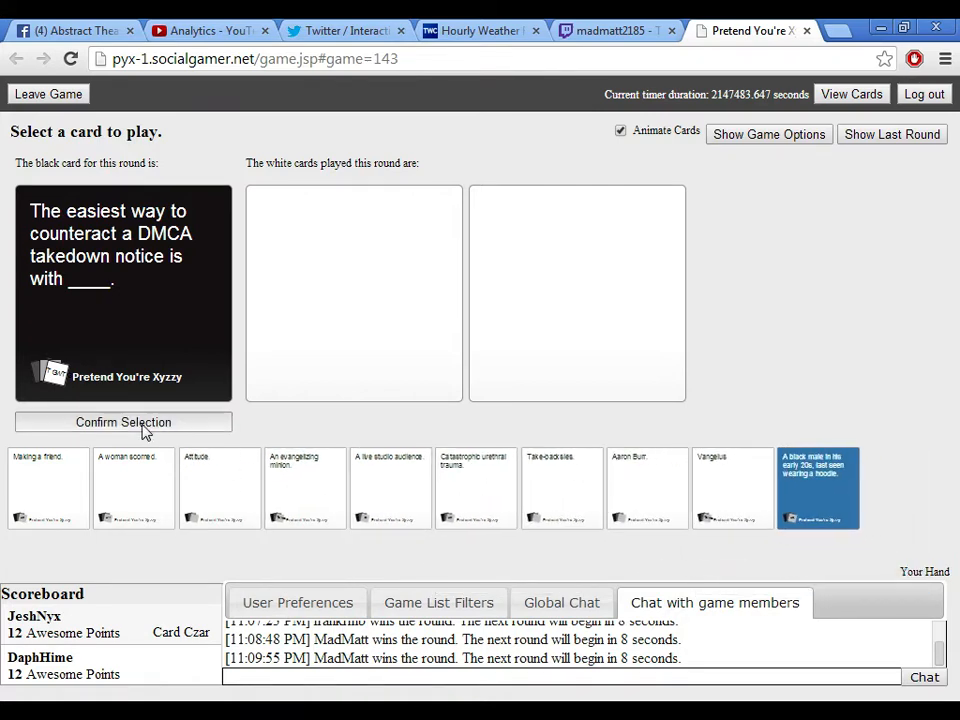
{"action": "left_click", "coordinate": [123, 421]}
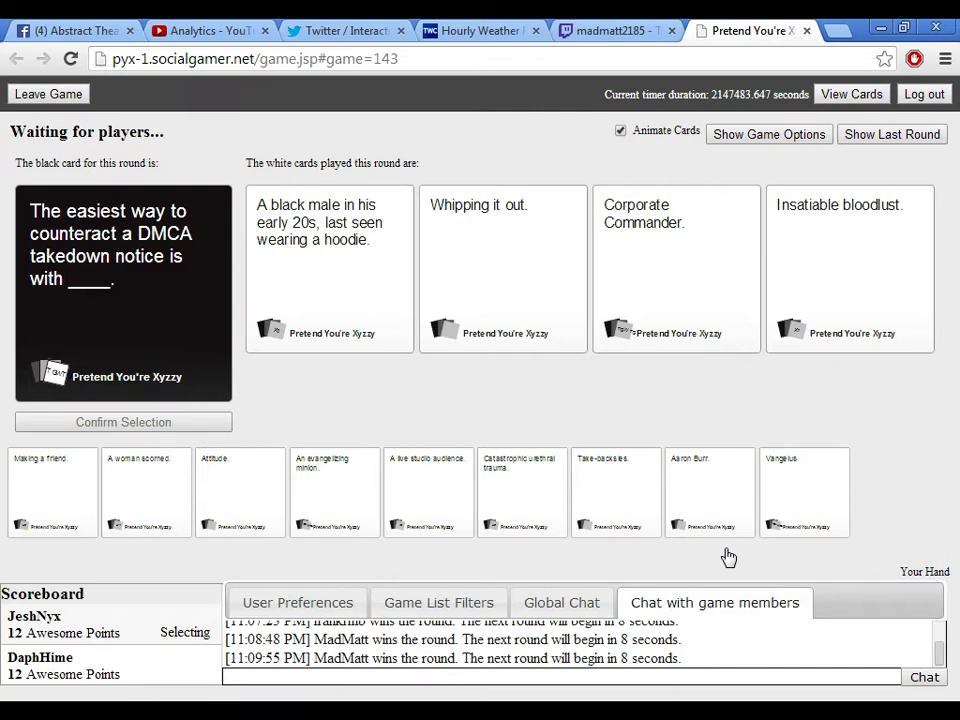
{"action": "mouse_move", "coordinate": [756, 555]}
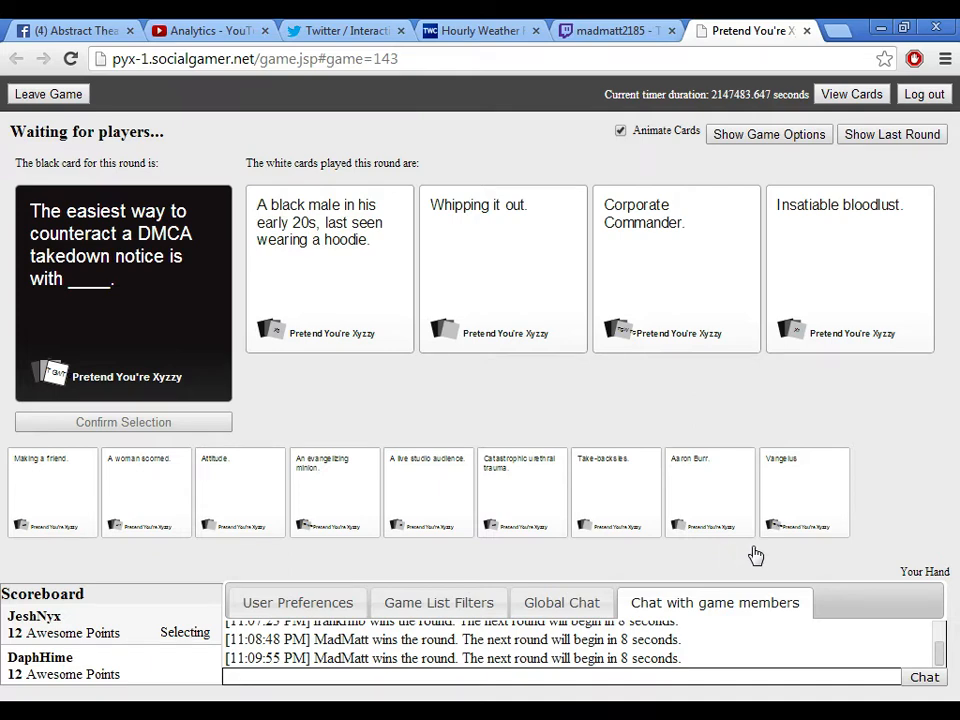
{"action": "mouse_move", "coordinate": [760, 545]}
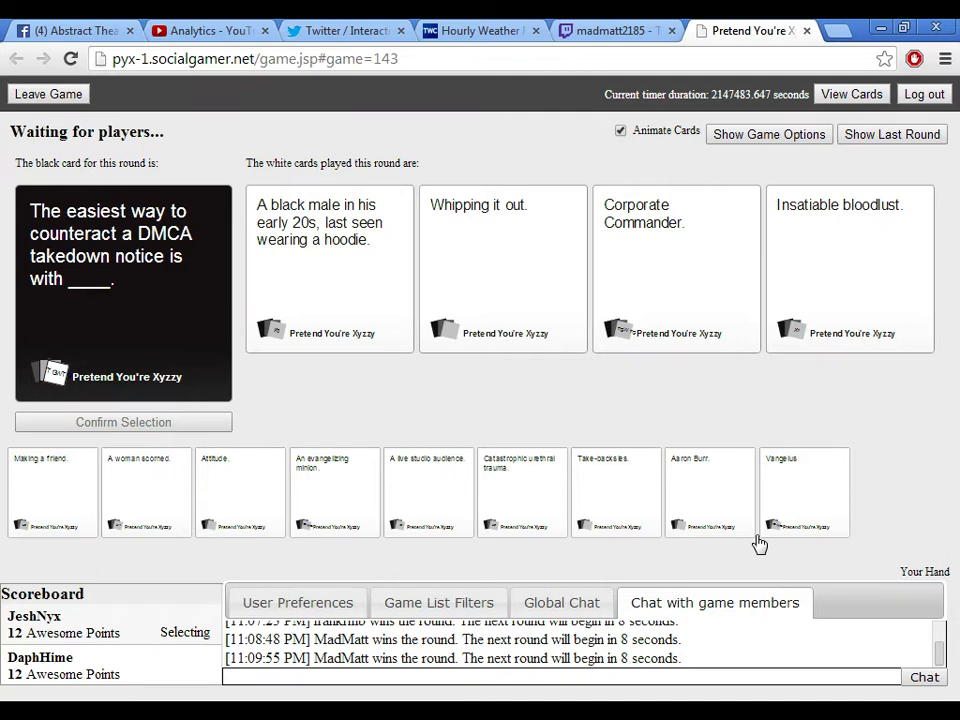
Wait while the czar picks 'Insatiable bloodlust.' and Konai wins the DMCA round.
{"action": "left_click", "coordinate": [849, 267]}
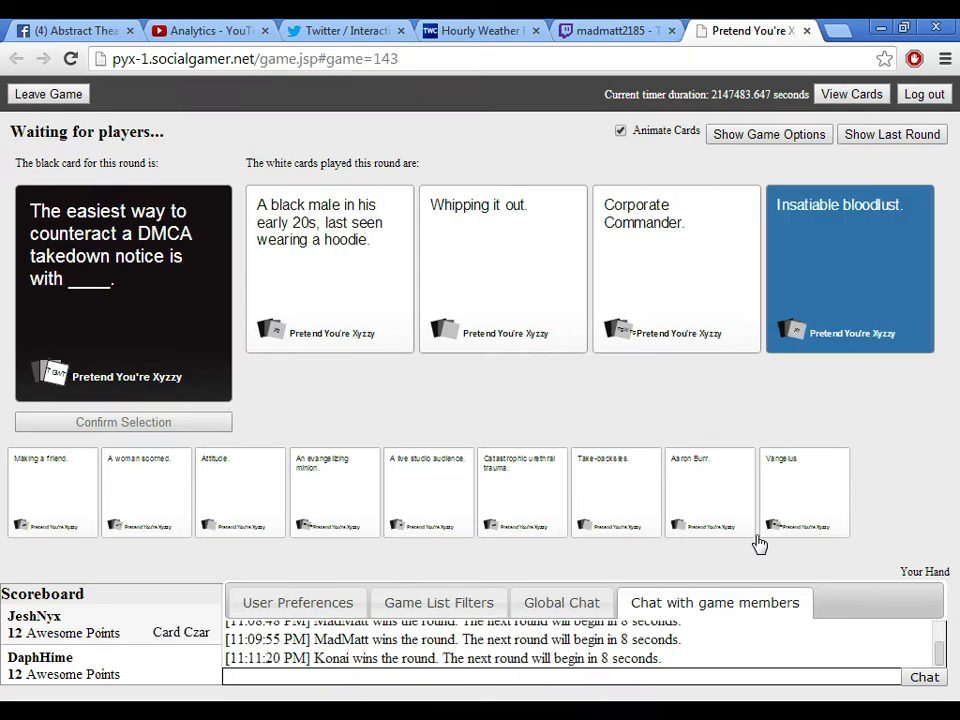
{"action": "mouse_move", "coordinate": [230, 395]}
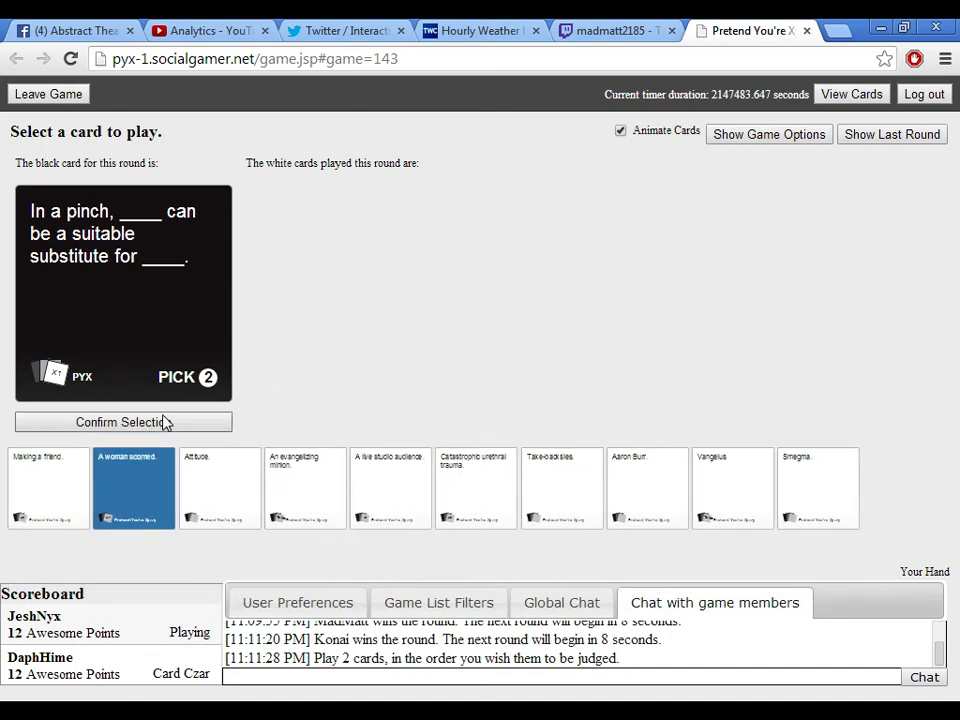
Submit 'A woman scorned.' and then 'Vangelus' as the In a pinch answers.
{"action": "left_click", "coordinate": [133, 487]}
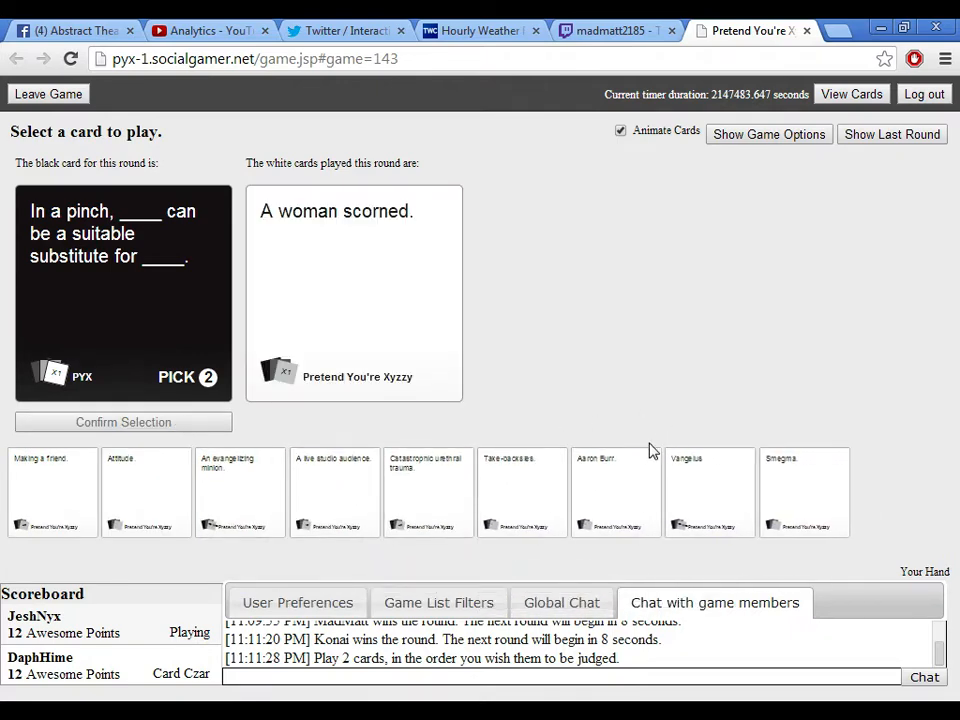
{"action": "mouse_move", "coordinate": [520, 490]}
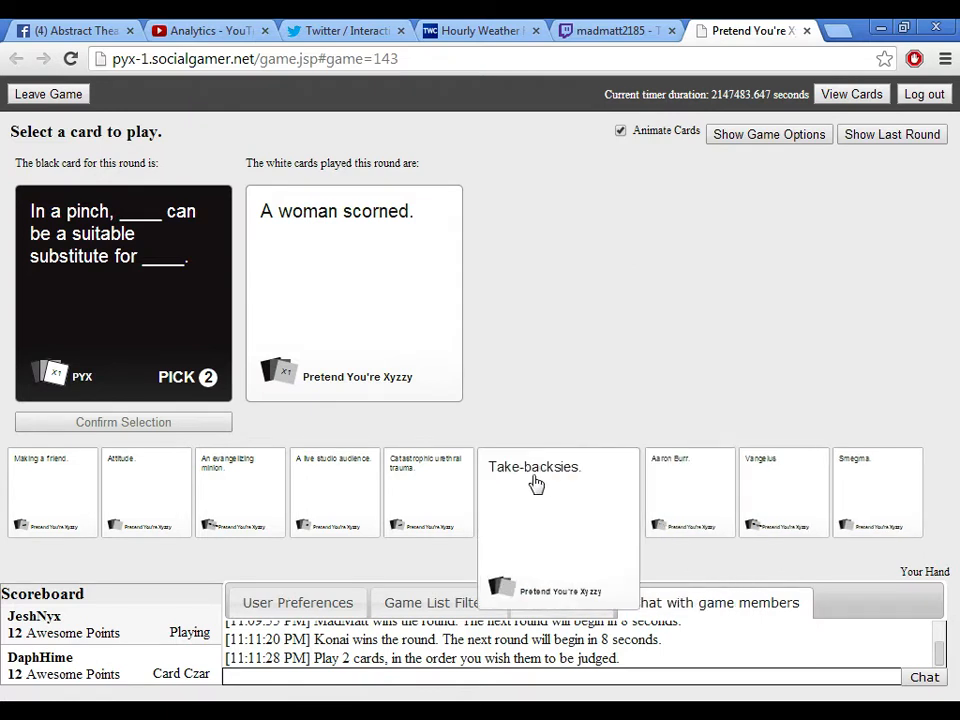
{"action": "mouse_move", "coordinate": [525, 487]}
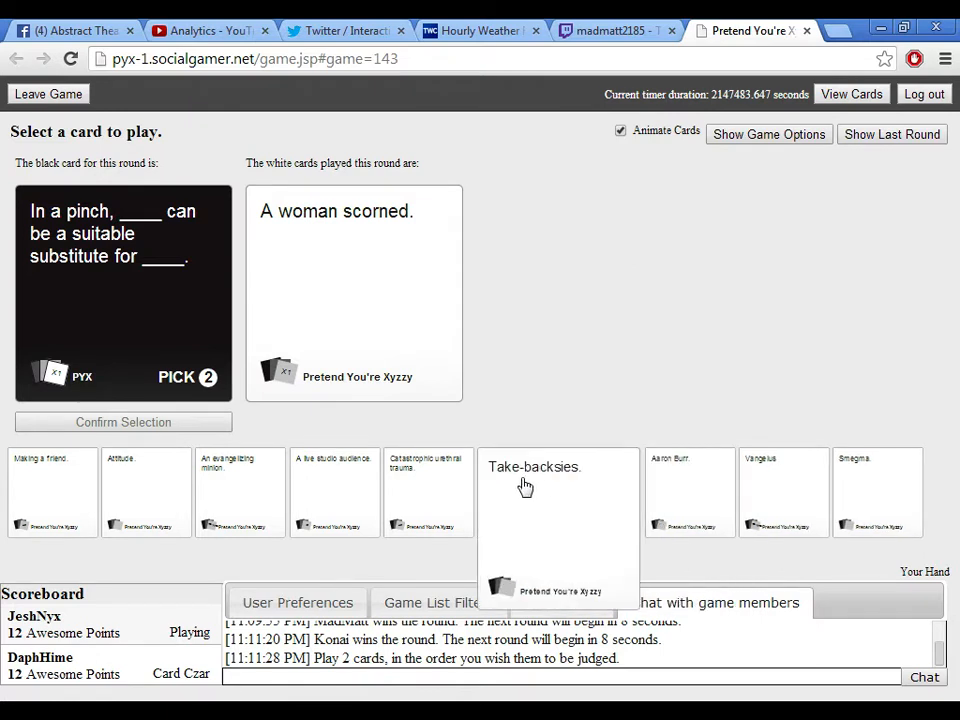
{"action": "mouse_move", "coordinate": [710, 521]}
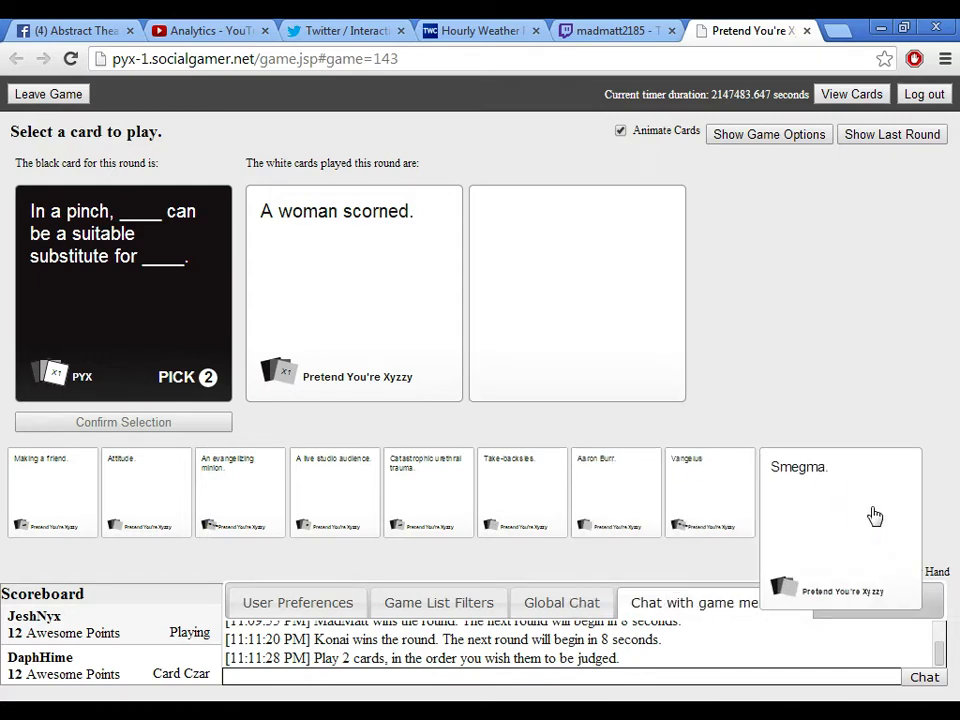
{"action": "mouse_move", "coordinate": [861, 514]}
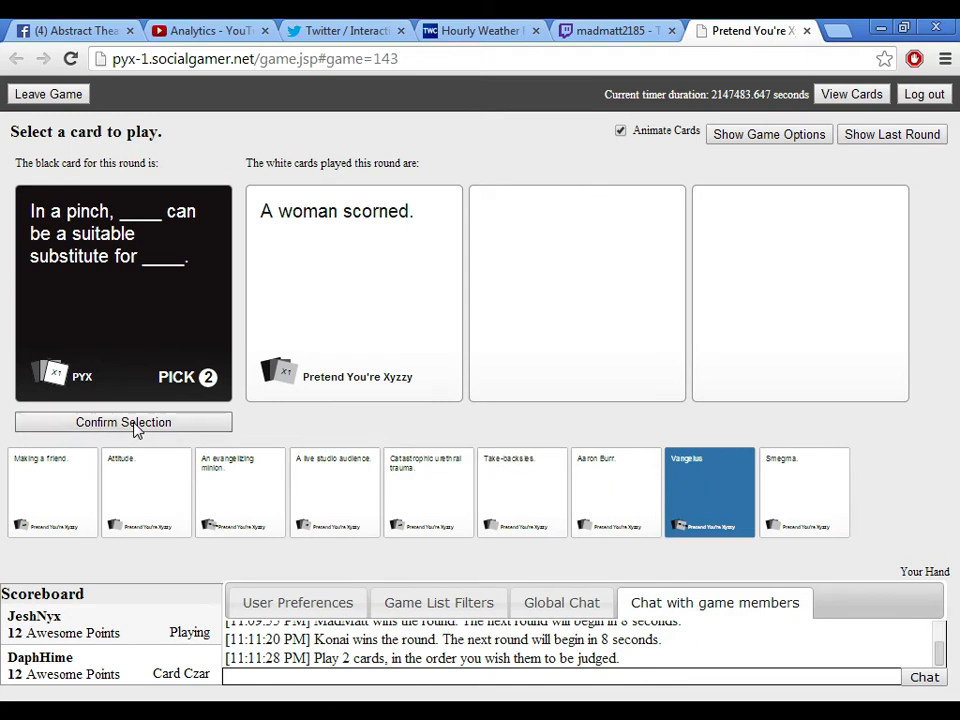
{"action": "left_click", "coordinate": [122, 421]}
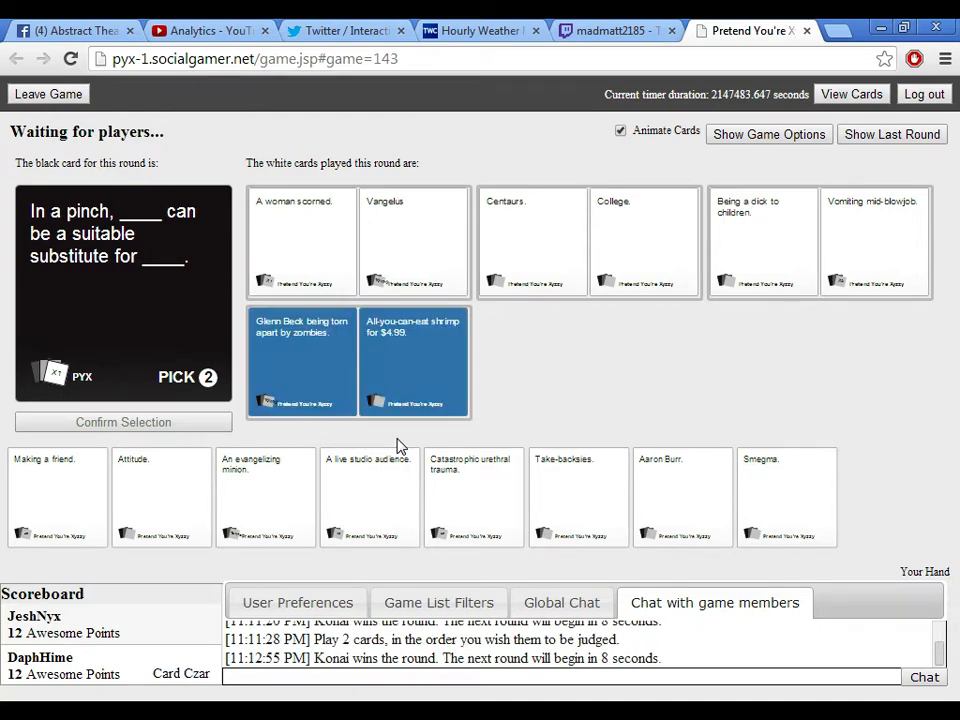
{"action": "mouse_move", "coordinate": [110, 600]}
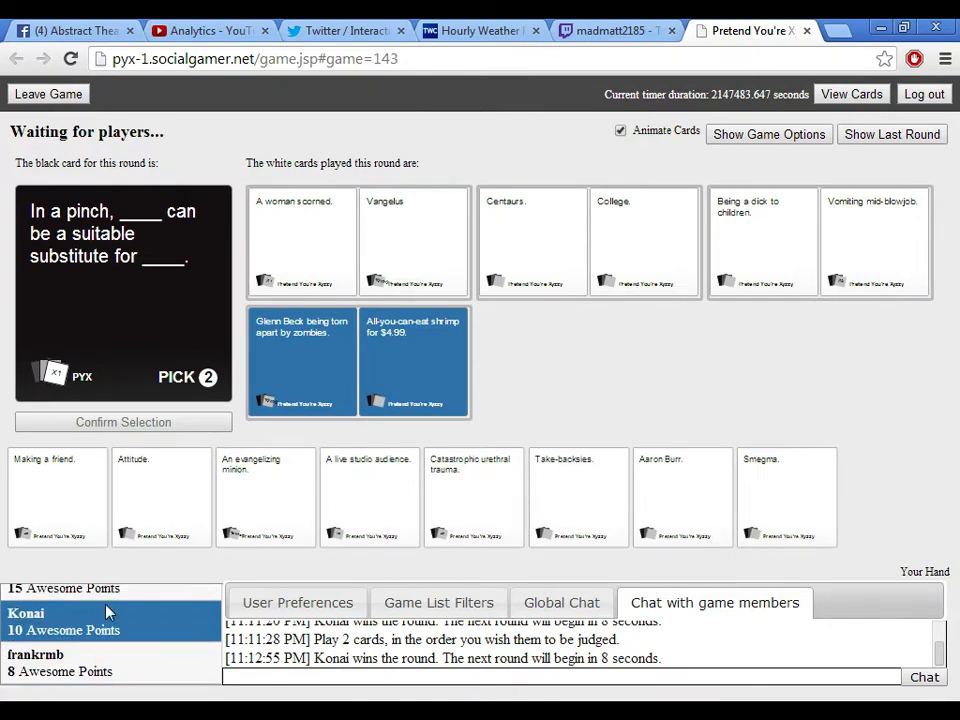
Scroll the Scoreboard to see more players' scores after the In a pinch round.
{"action": "scroll", "scroll_direction": "down", "scroll_amount": 3}
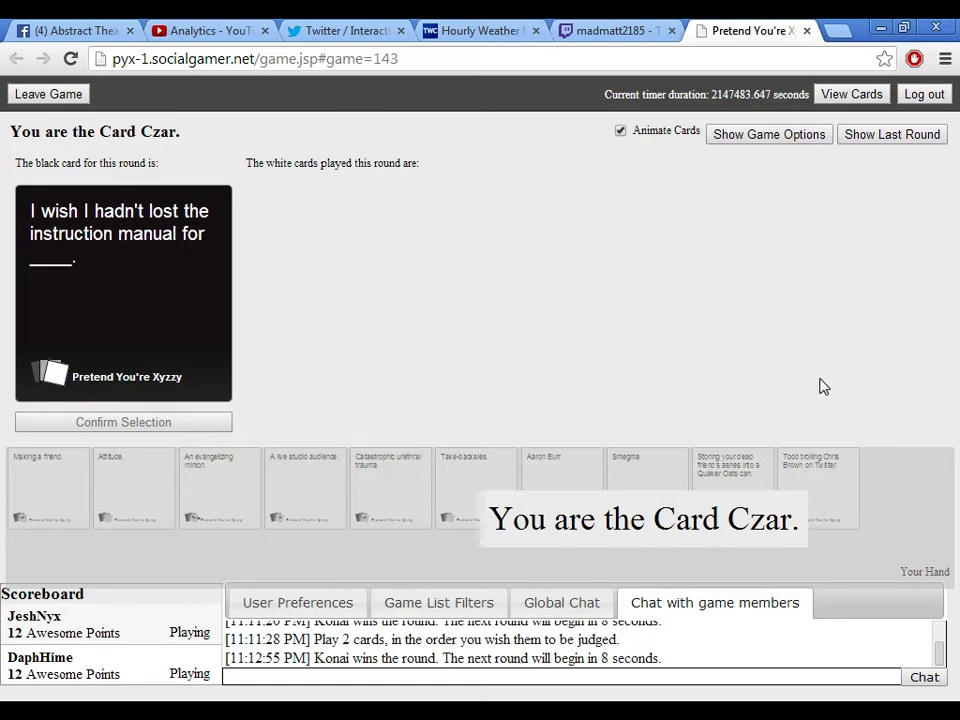
{"action": "mouse_move", "coordinate": [568, 372]}
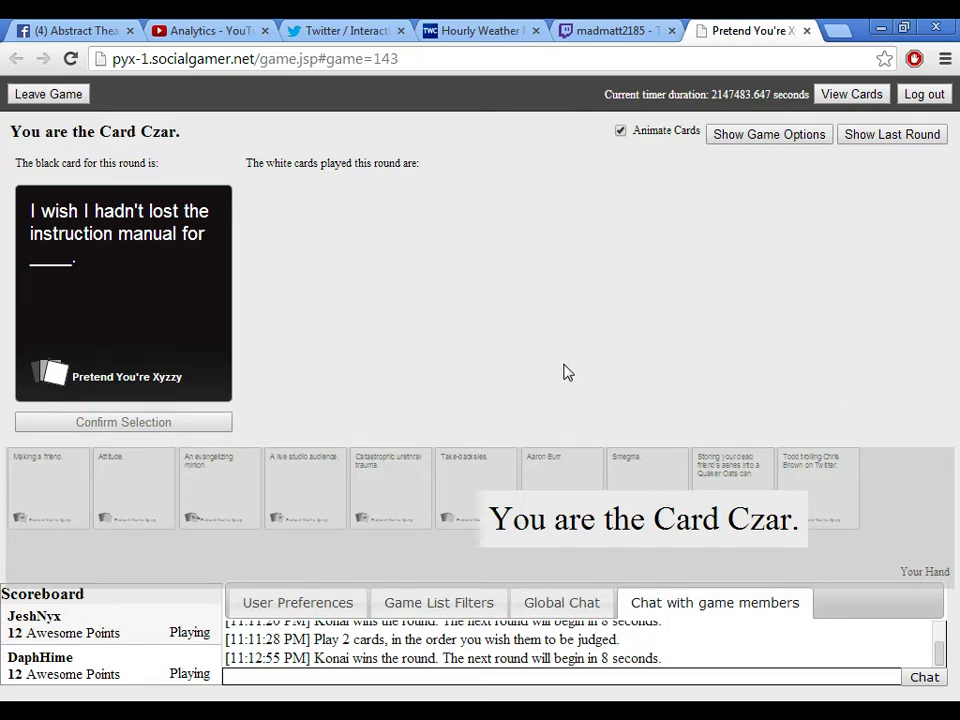
{"action": "mouse_move", "coordinate": [353, 342]}
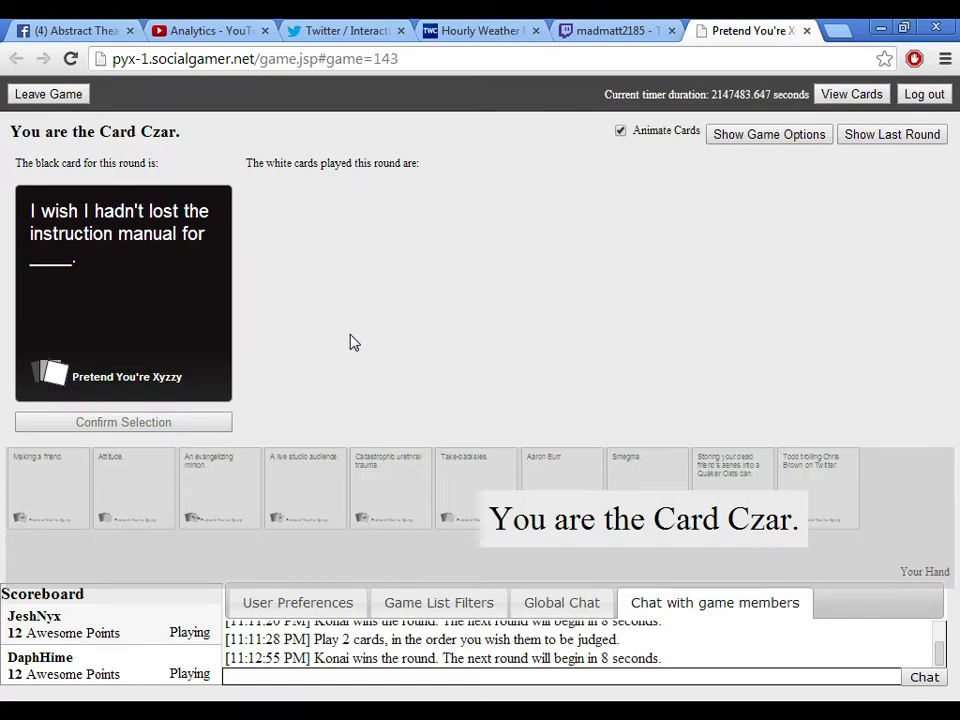
{"action": "mouse_move", "coordinate": [330, 336]}
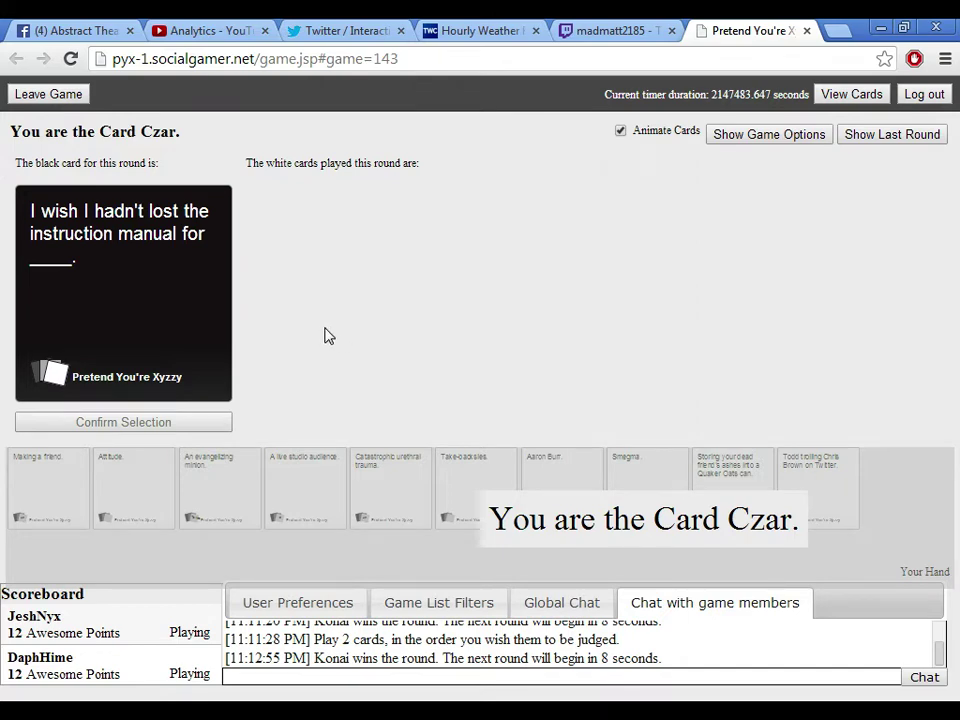
{"action": "mouse_move", "coordinate": [908, 447]}
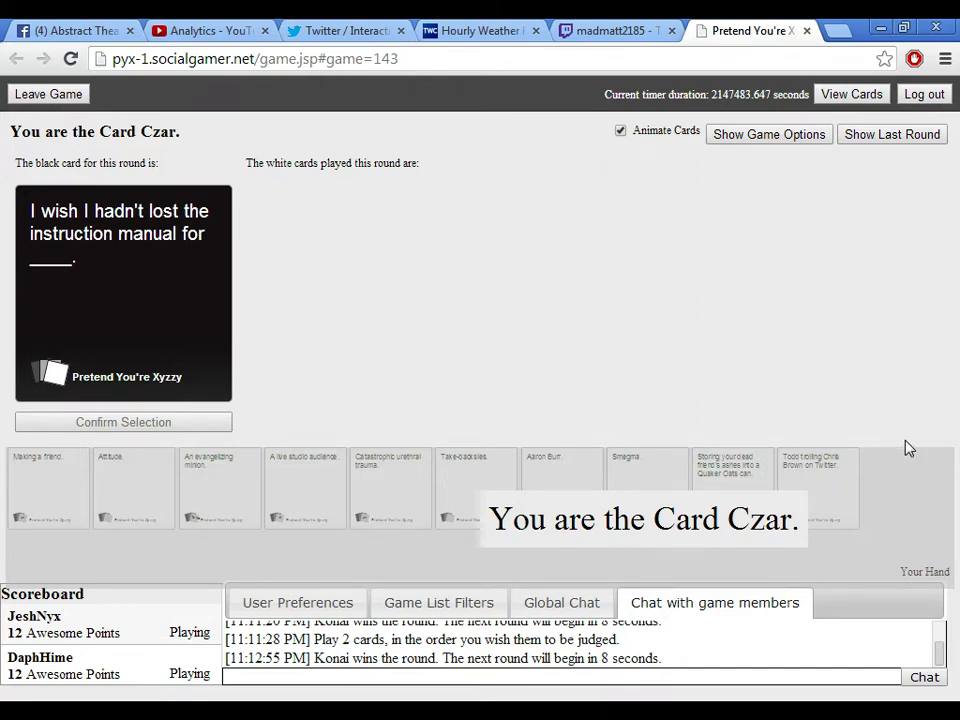
{"action": "mouse_move", "coordinate": [820, 430]}
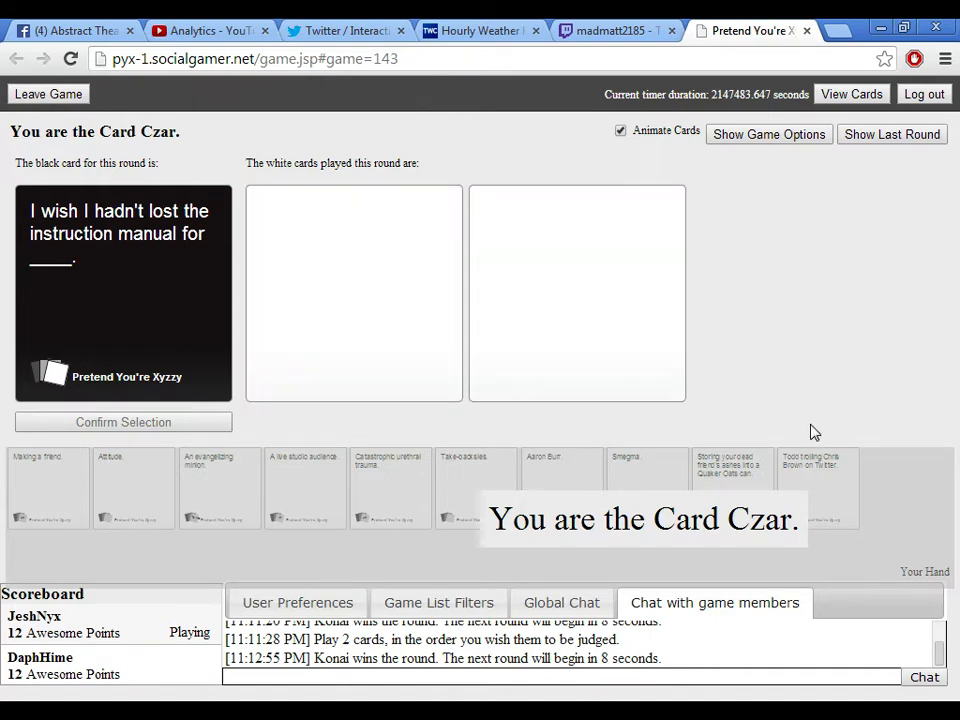
{"action": "mouse_move", "coordinate": [955, 455]}
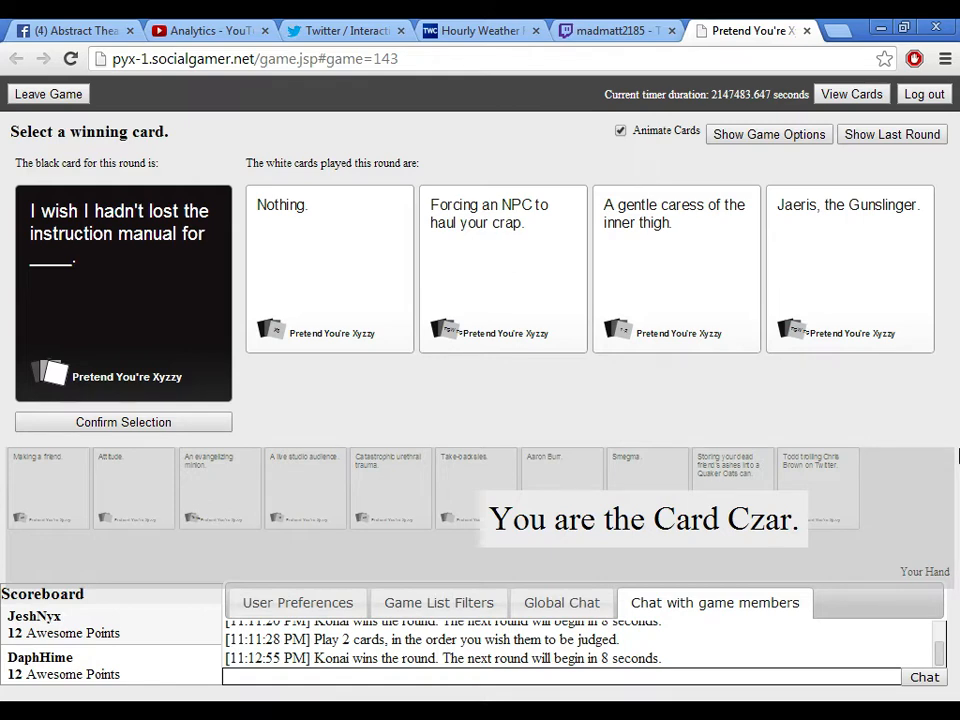
{"action": "mouse_move", "coordinate": [918, 362]}
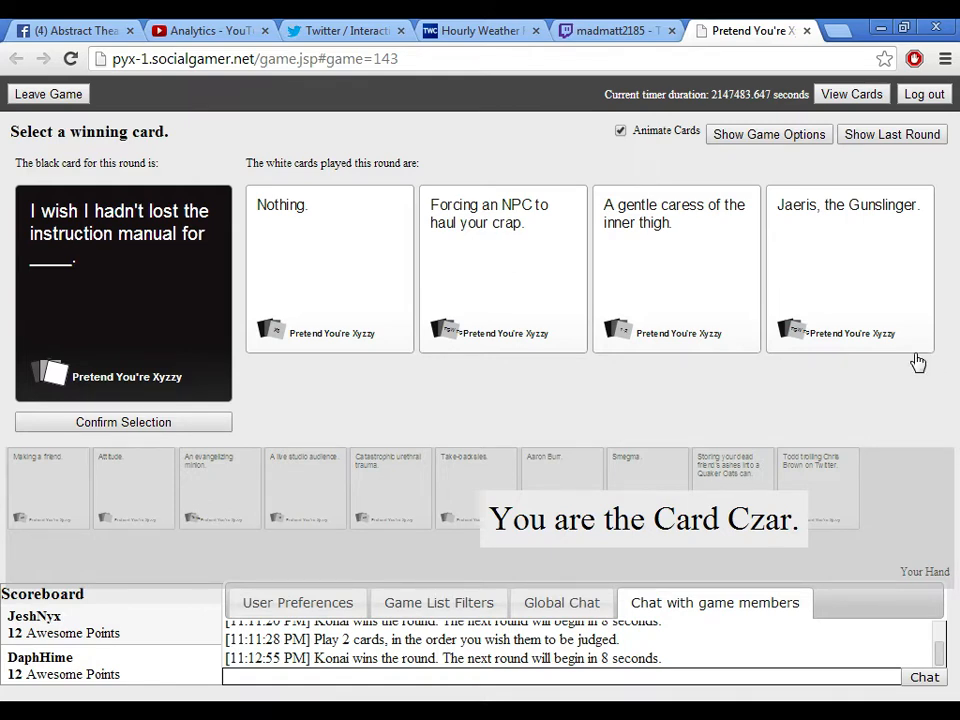
{"action": "mouse_move", "coordinate": [730, 369]}
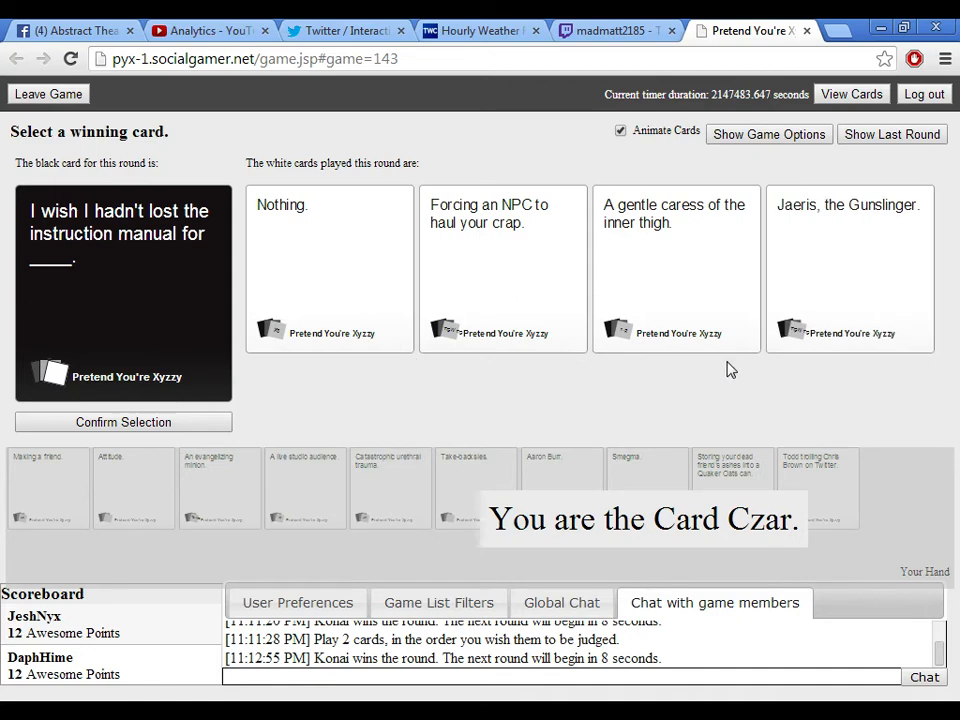
Select and confirm 'A gentle caress of the inner thigh.' as the round winner.
{"action": "left_click", "coordinate": [330, 270]}
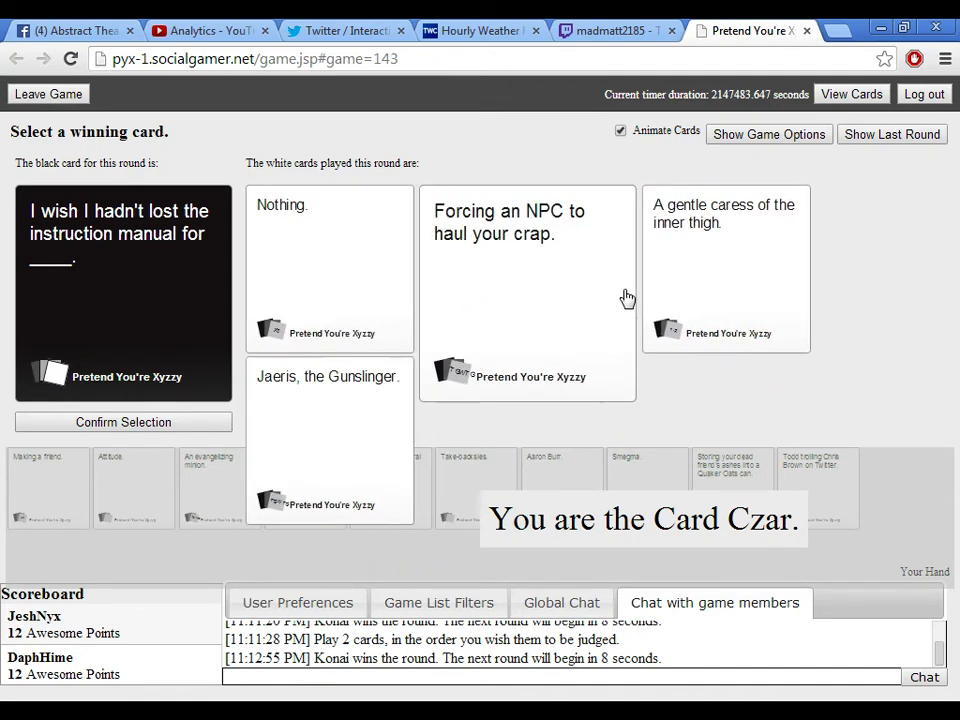
{"action": "left_click", "coordinate": [700, 290]}
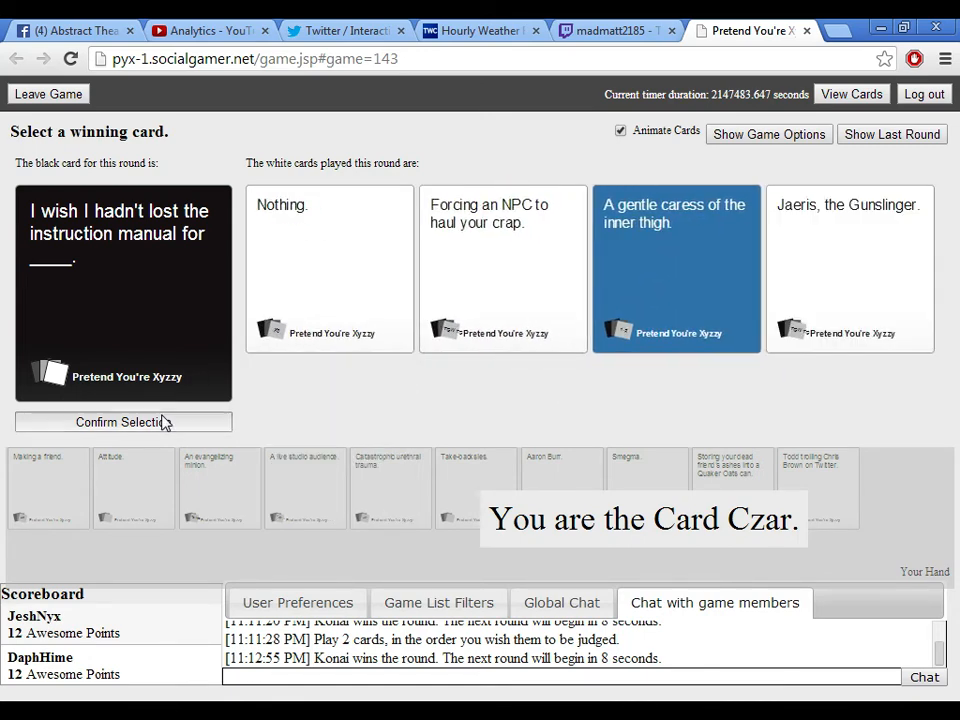
{"action": "left_click", "coordinate": [123, 421]}
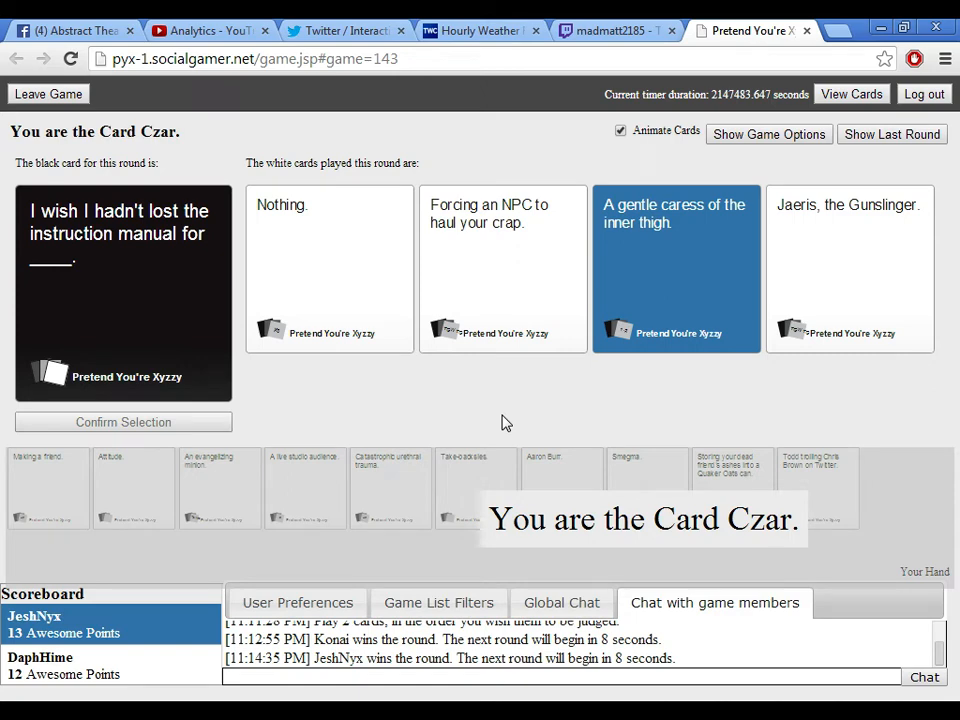
{"action": "mouse_move", "coordinate": [818, 562]}
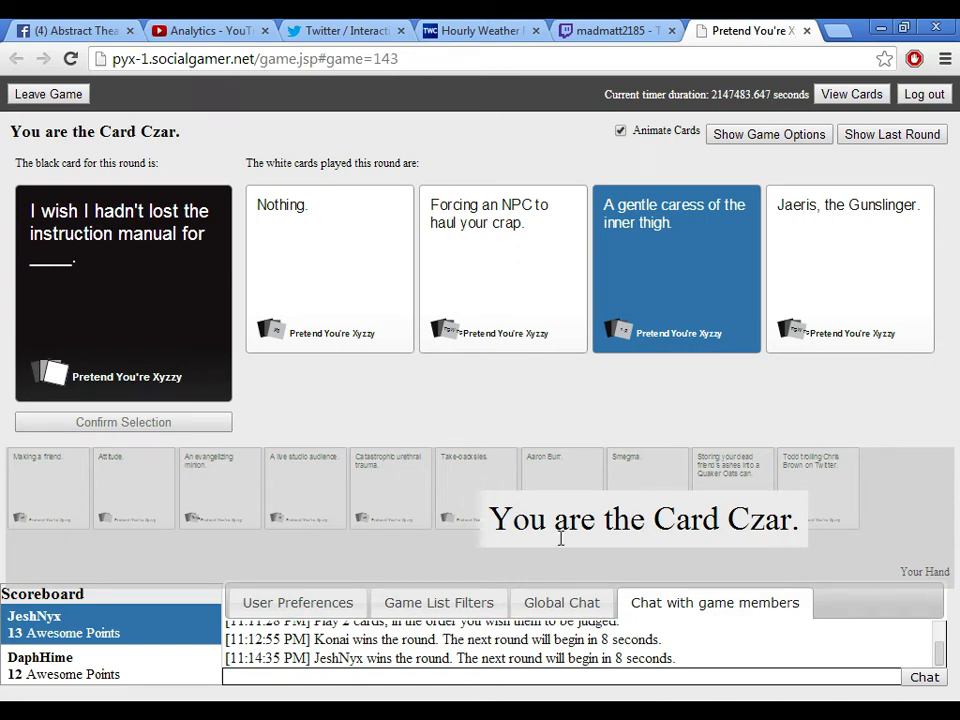
{"action": "mouse_move", "coordinate": [455, 447]}
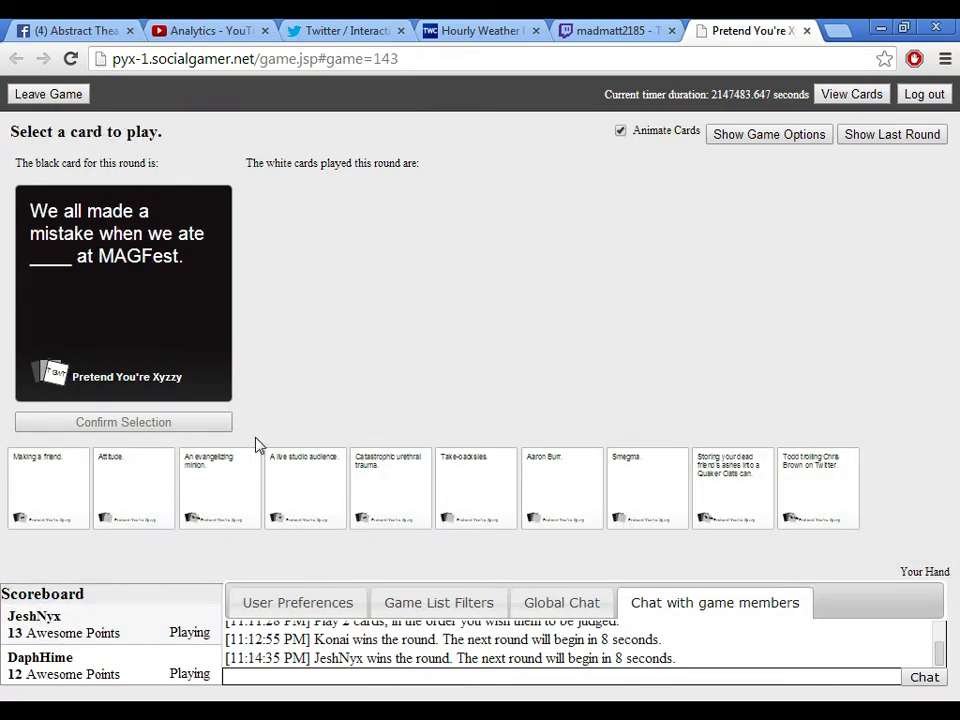
{"action": "mouse_move", "coordinate": [53, 410]}
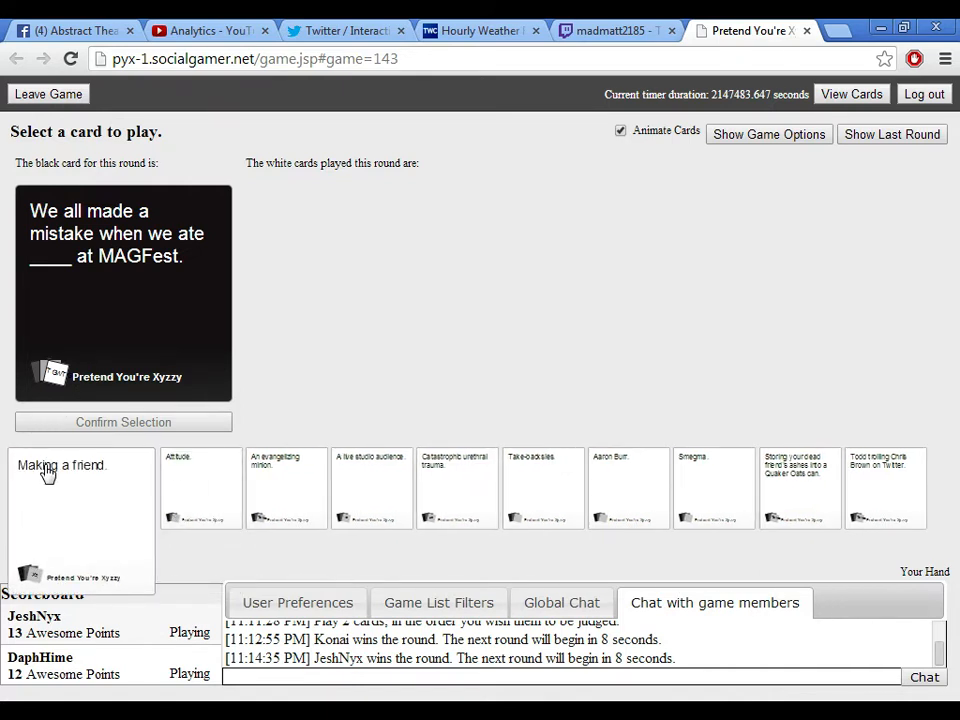
Browse the hand, then select and submit 'Aaron Burr.' for the MAGFest card.
{"action": "left_click", "coordinate": [178, 487]}
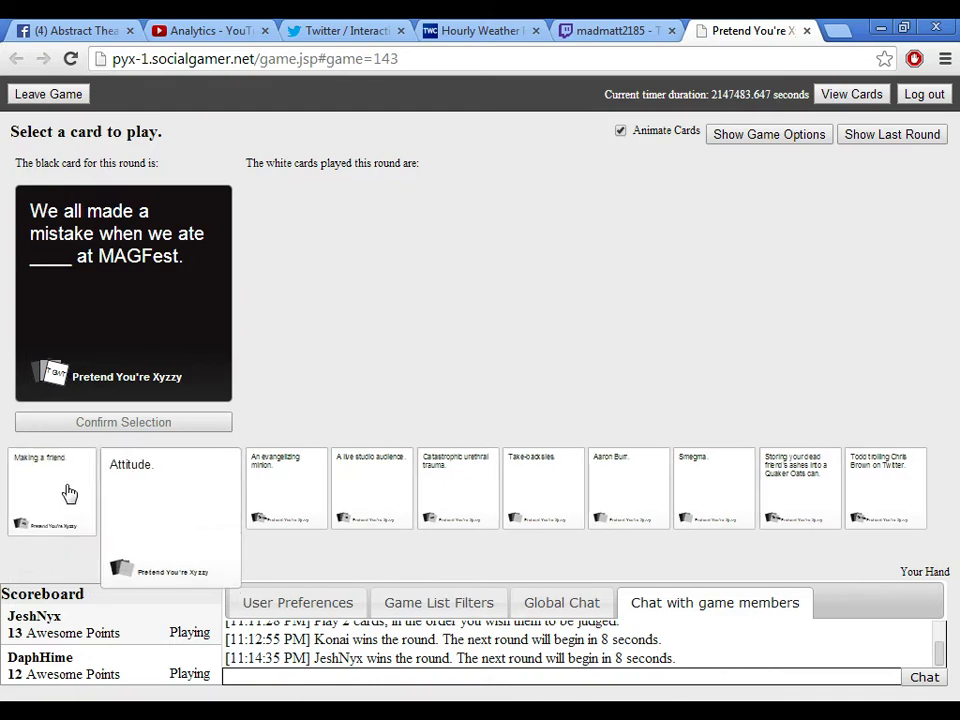
{"action": "left_click", "coordinate": [285, 487]}
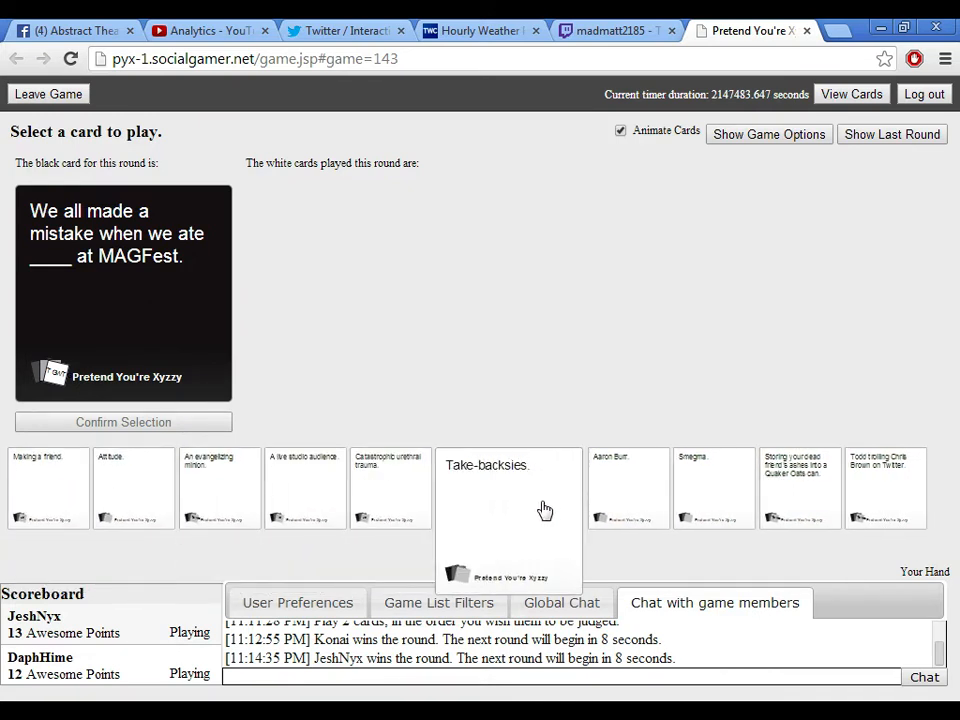
{"action": "mouse_move", "coordinate": [703, 513]}
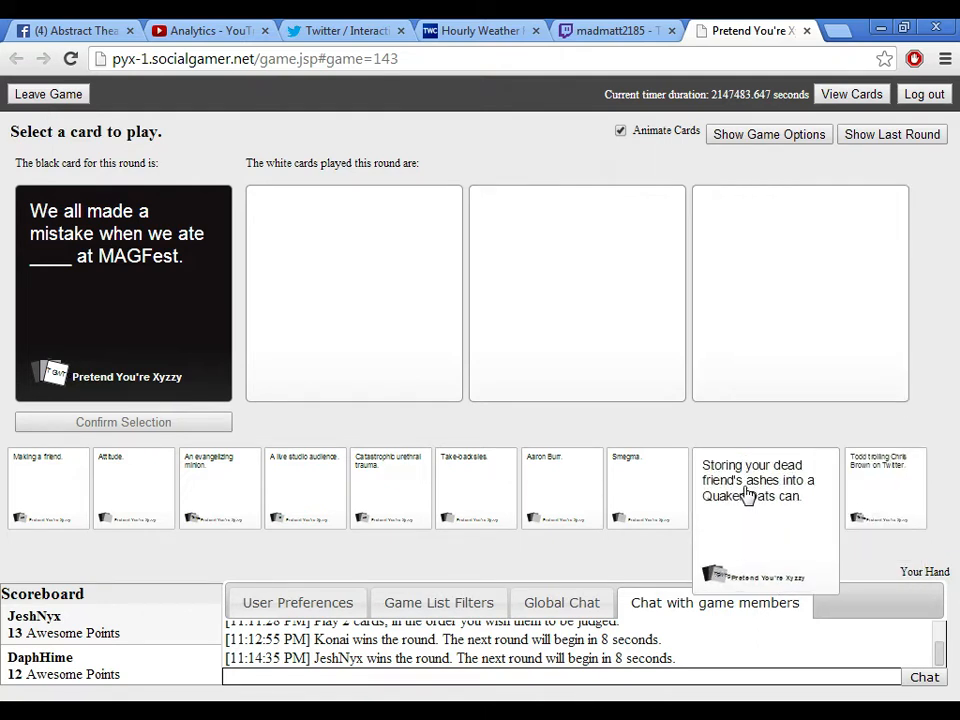
{"action": "mouse_move", "coordinate": [528, 492]}
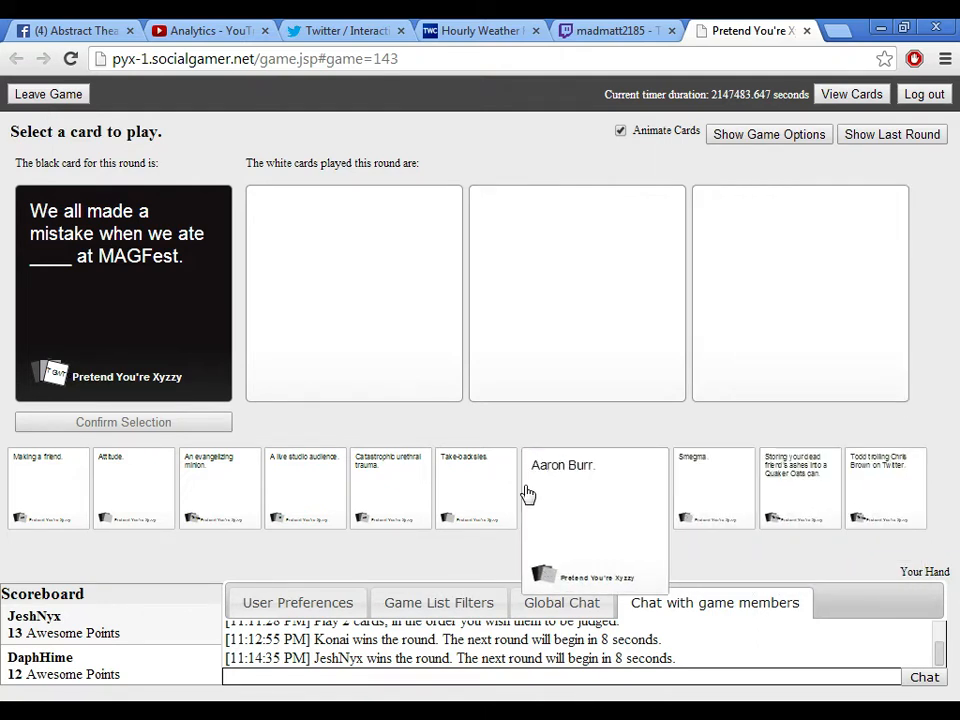
{"action": "left_click", "coordinate": [562, 487]}
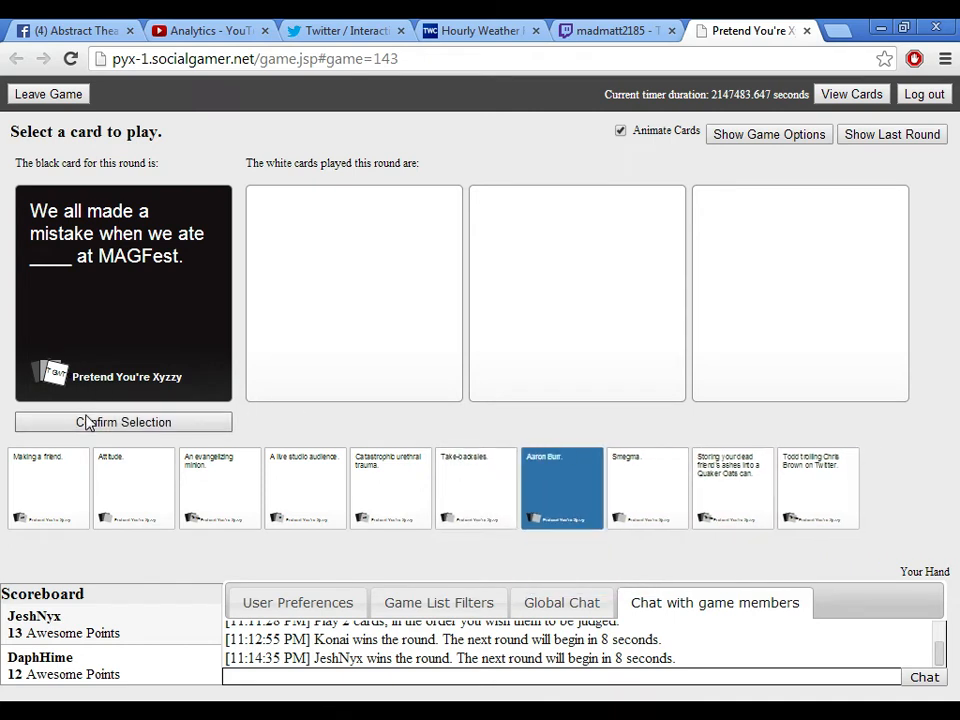
{"action": "left_click", "coordinate": [123, 422]}
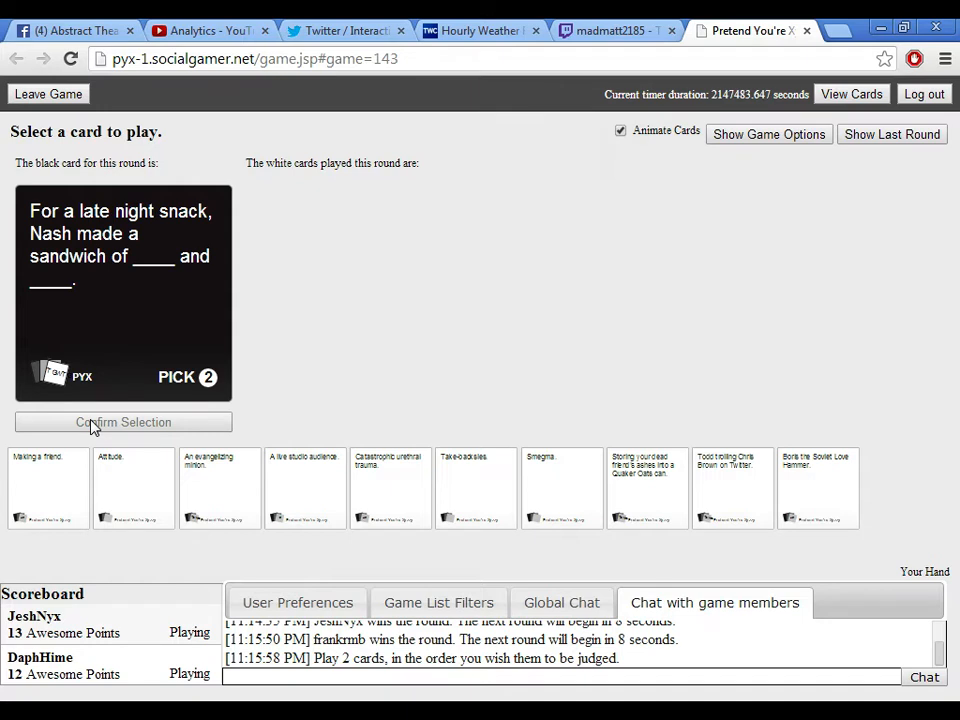
{"action": "mouse_move", "coordinate": [115, 487]}
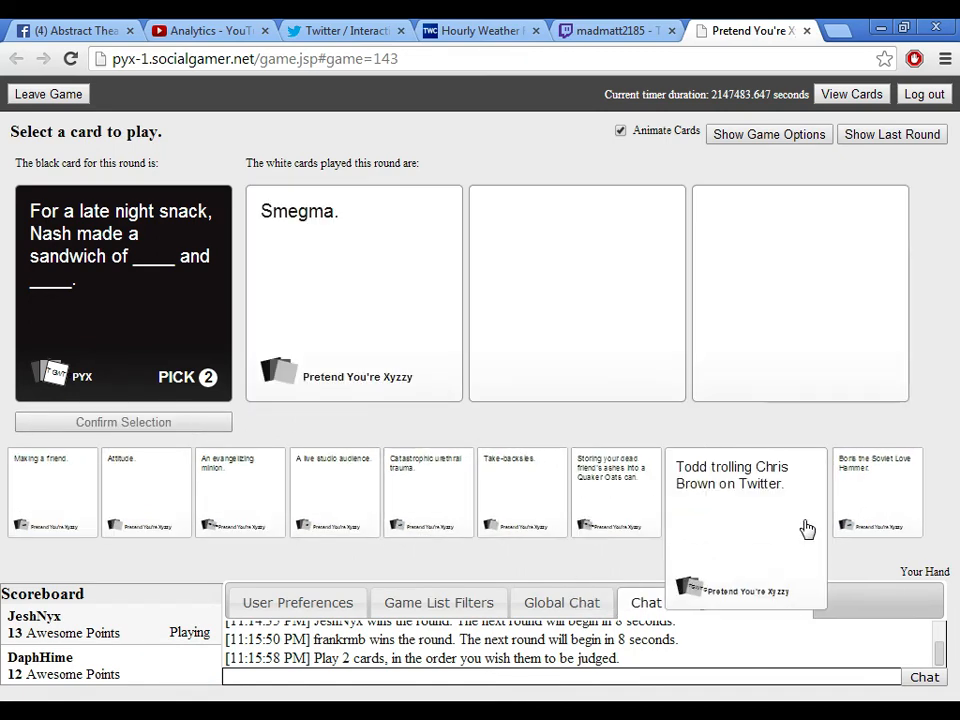
{"action": "mouse_move", "coordinate": [867, 522]}
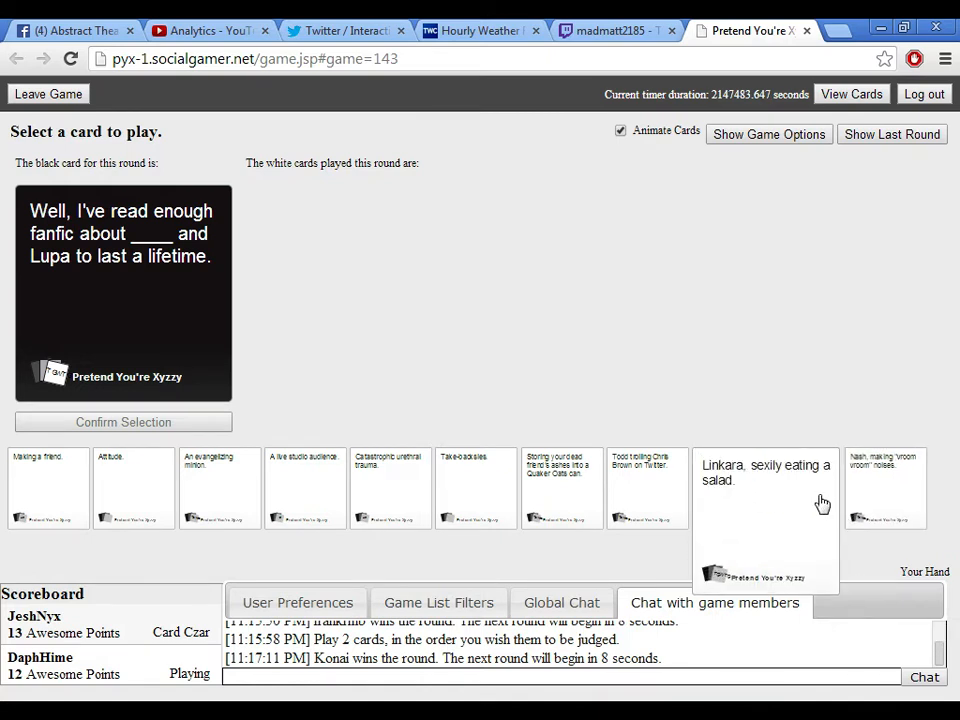
{"action": "mouse_move", "coordinate": [779, 508]}
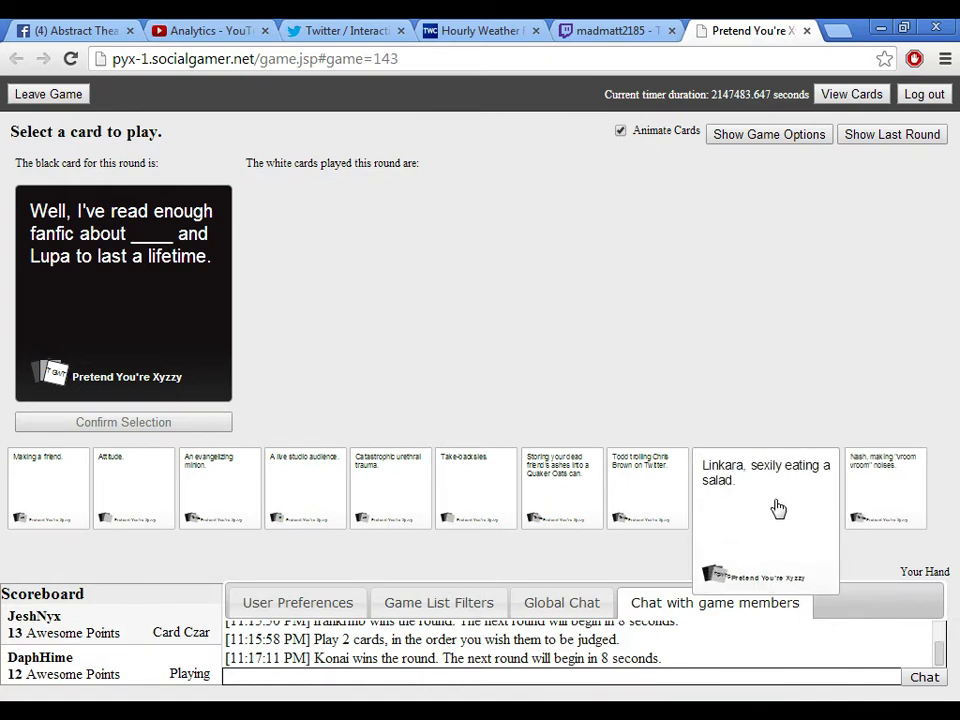
Submit 'Nash, making "vroom vroom" noises.' as the answer to the Lupa fanfic card.
{"action": "left_click", "coordinate": [766, 490]}
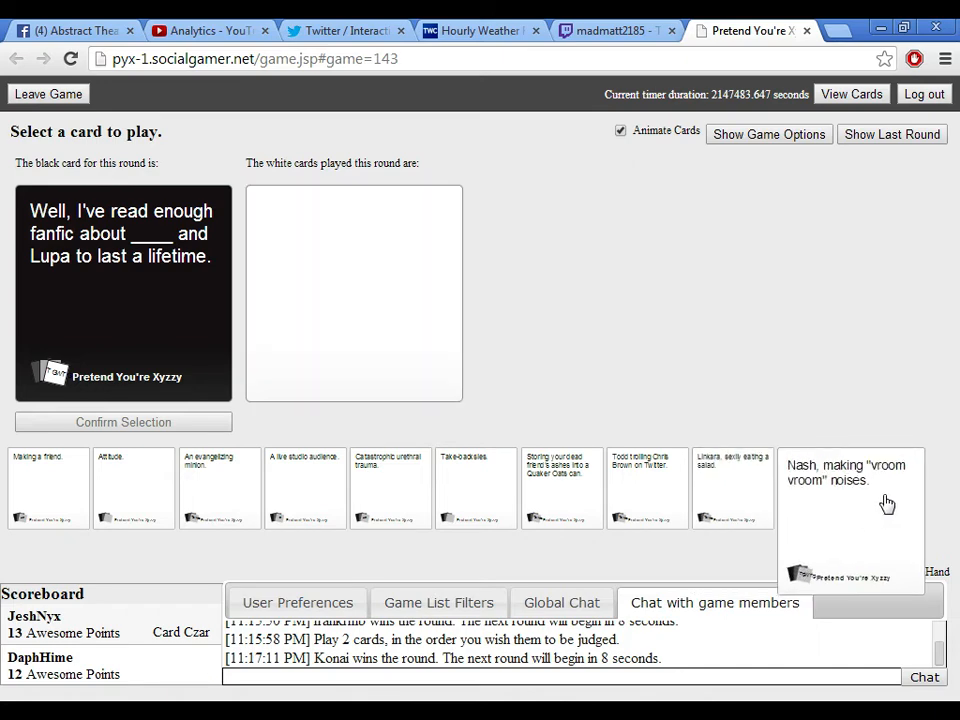
{"action": "left_click", "coordinate": [850, 475]}
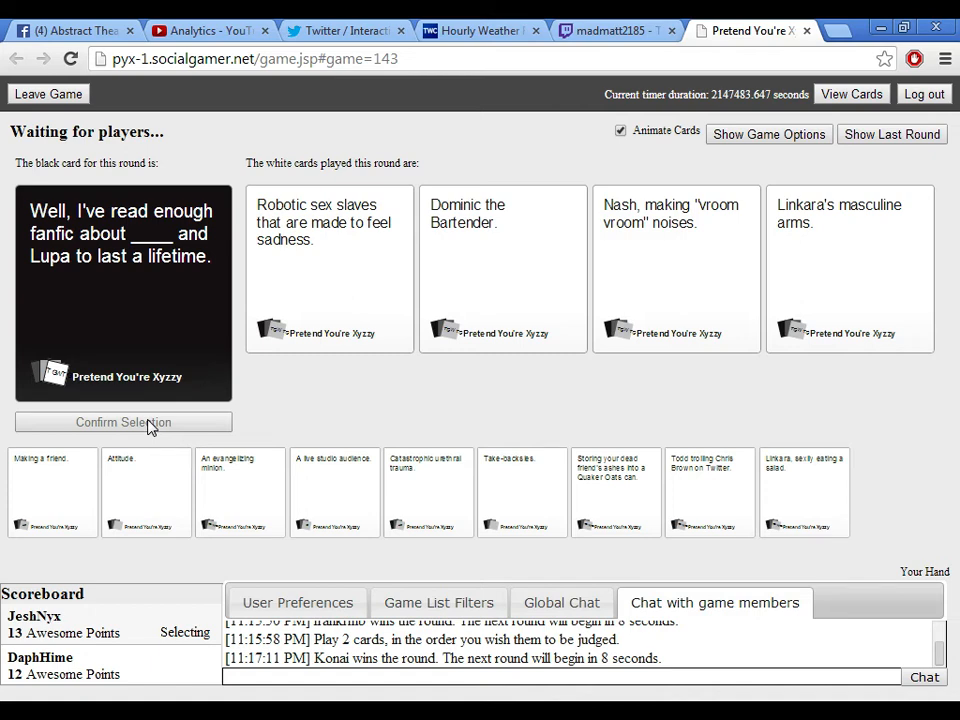
{"action": "left_click", "coordinate": [330, 270]}
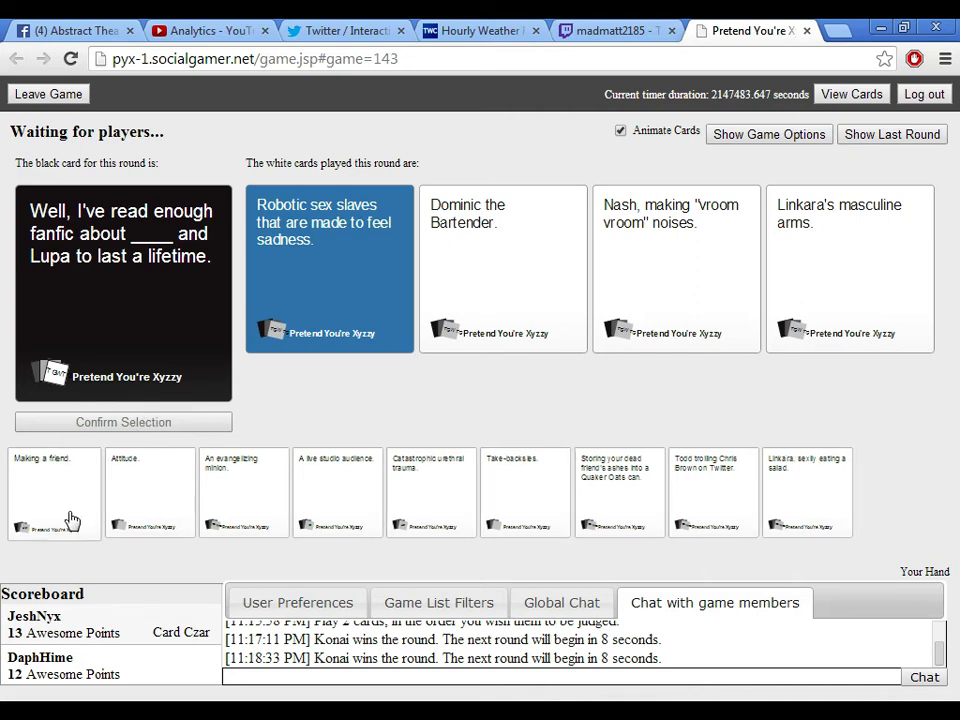
Scroll down while waiting for the Sean Penn Haiti black card to be dealt.
{"action": "scroll", "scroll_direction": "down", "scroll_amount": 3}
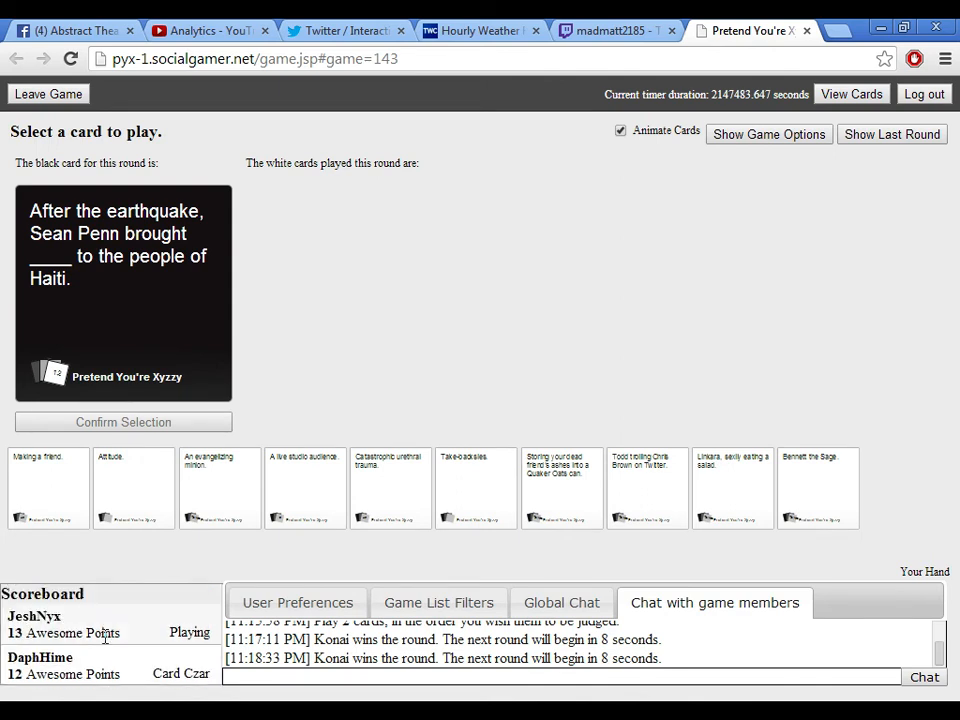
{"action": "scroll", "scroll_direction": "down", "scroll_amount": 3}
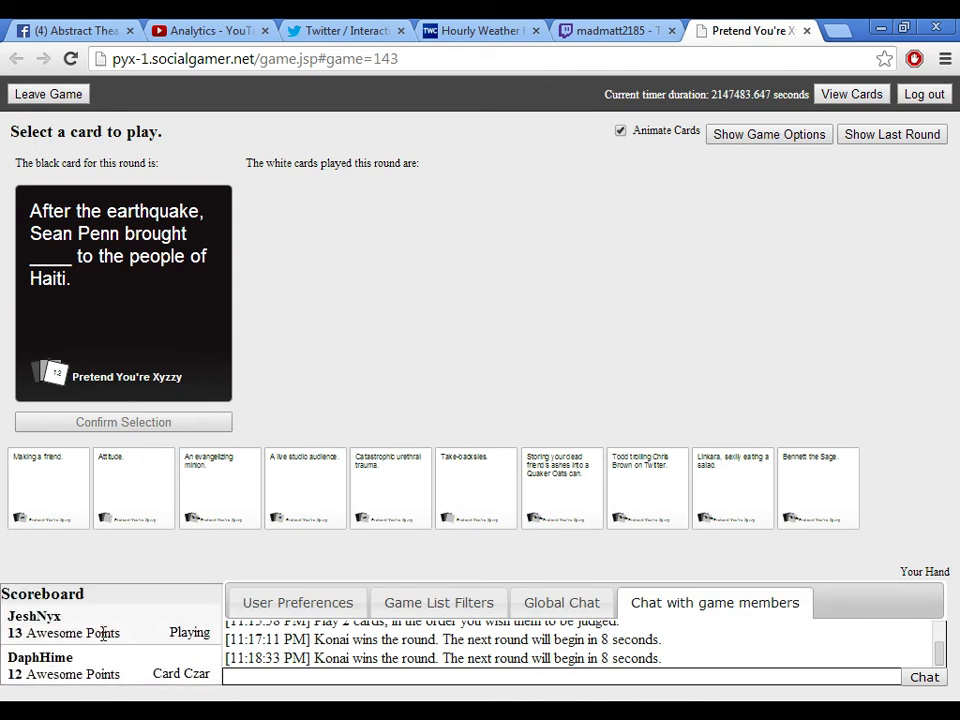
{"action": "mouse_move", "coordinate": [121, 575]}
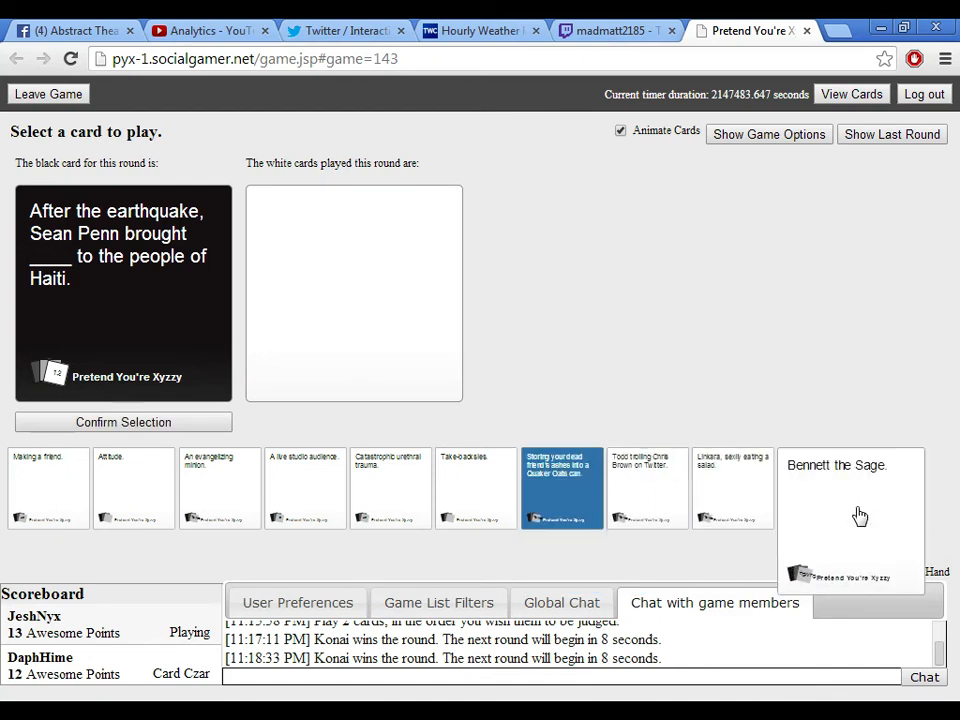
{"action": "mouse_move", "coordinate": [758, 513]}
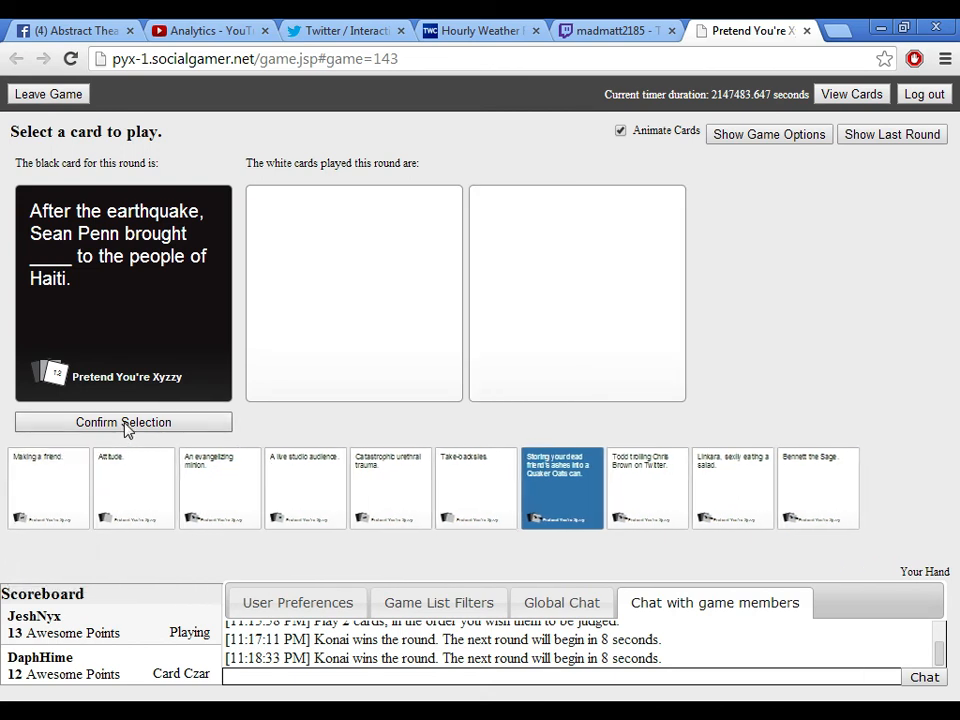
Submit 'Storing your dead friend's ashes into a Quaker Oats can.' for the Sean Penn card.
{"action": "left_click", "coordinate": [123, 421]}
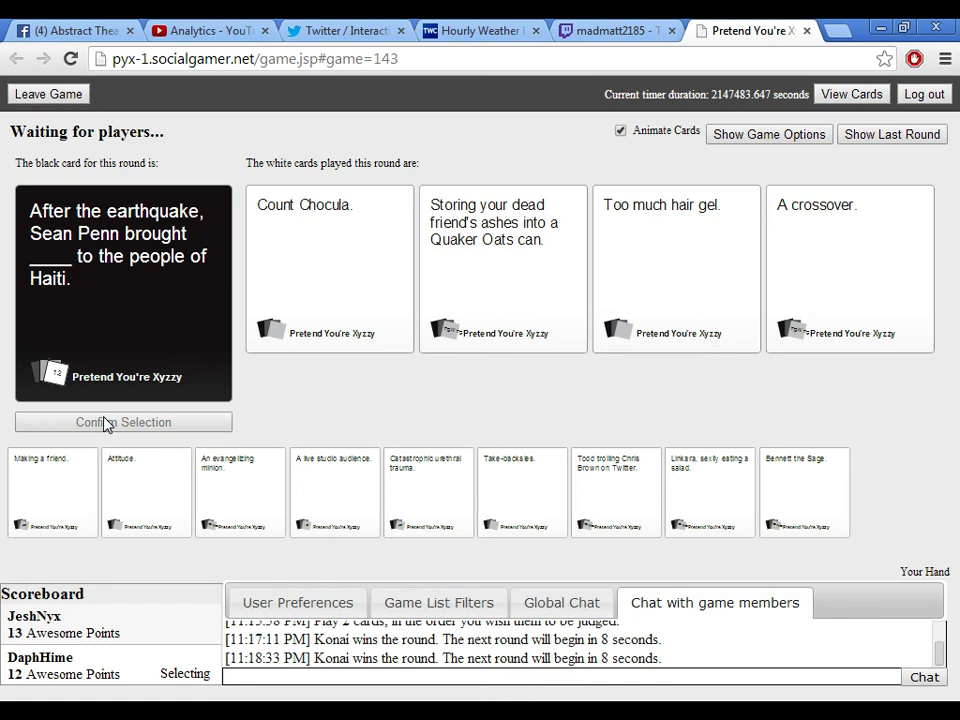
As Card Czar for the Cosmo bedroom card, pick 'Linkara, dressed as the Green Ranger.'.
{"action": "left_click", "coordinate": [330, 270]}
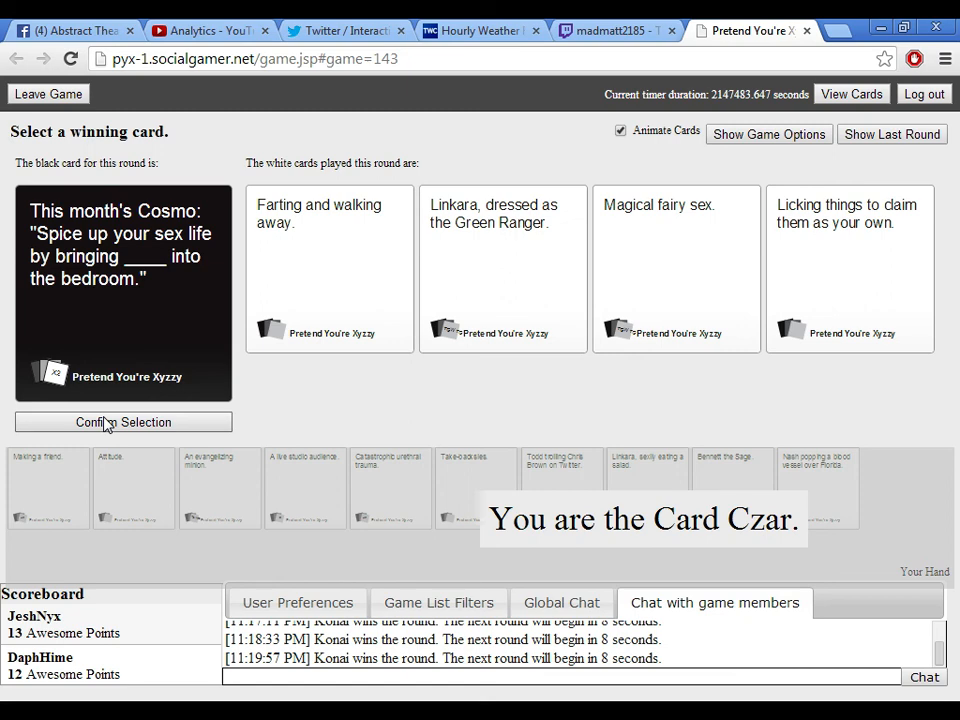
{"action": "left_click", "coordinate": [503, 250]}
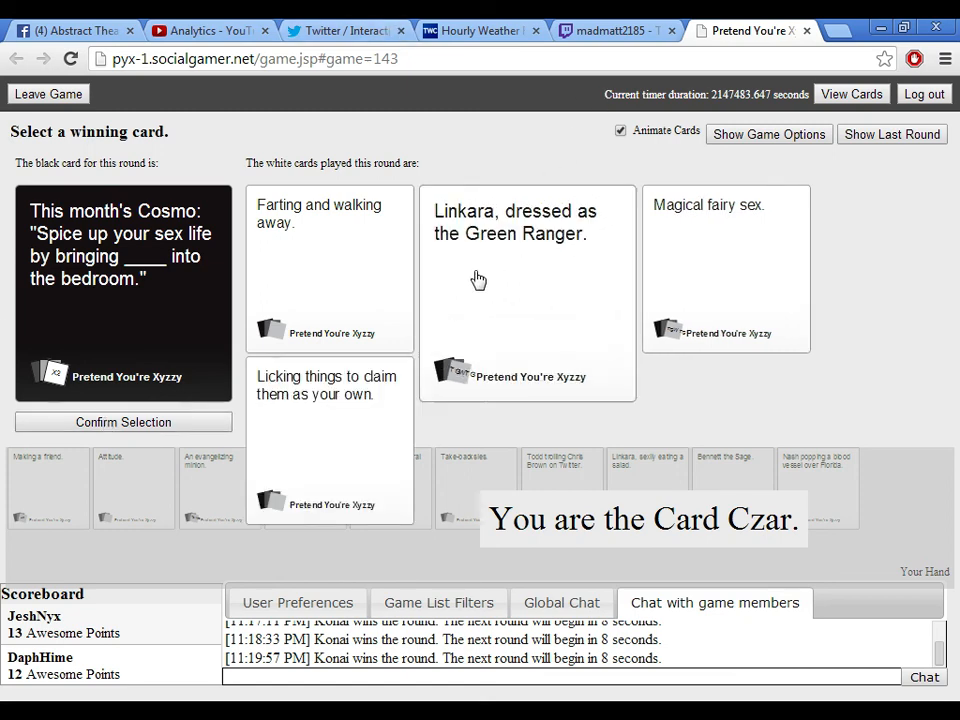
{"action": "left_click", "coordinate": [513, 270]}
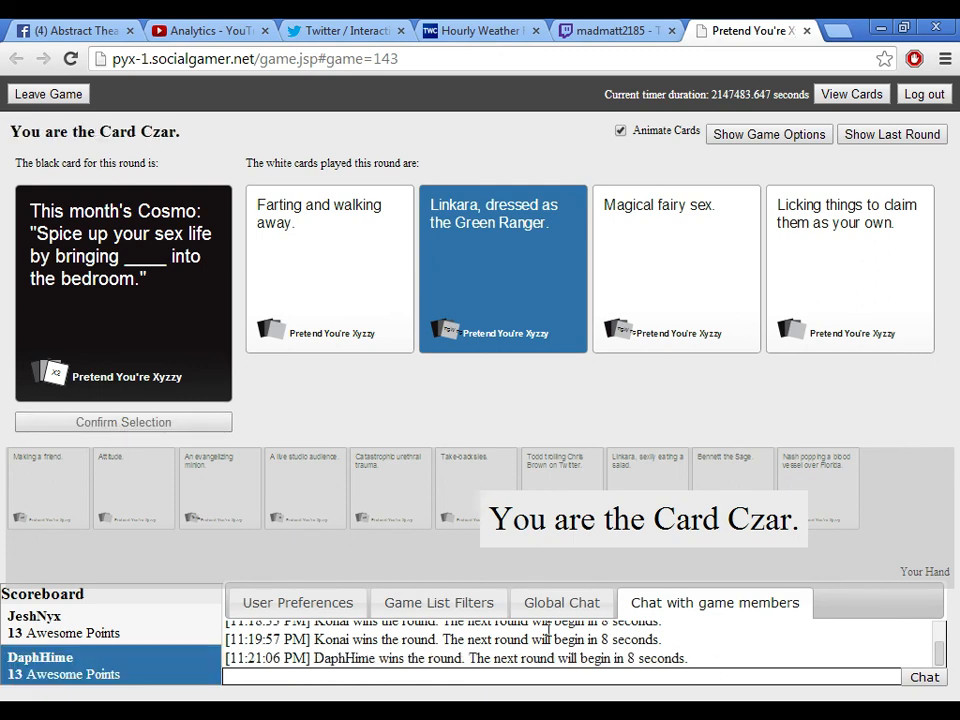
{"action": "mouse_move", "coordinate": [755, 658]}
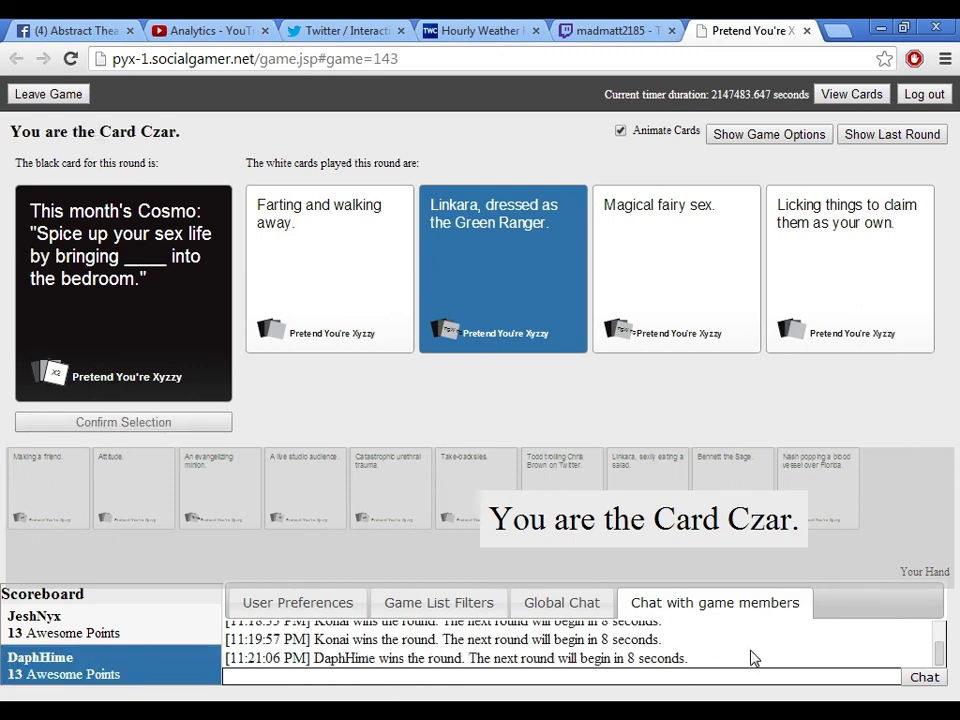
{"action": "mouse_move", "coordinate": [730, 653]}
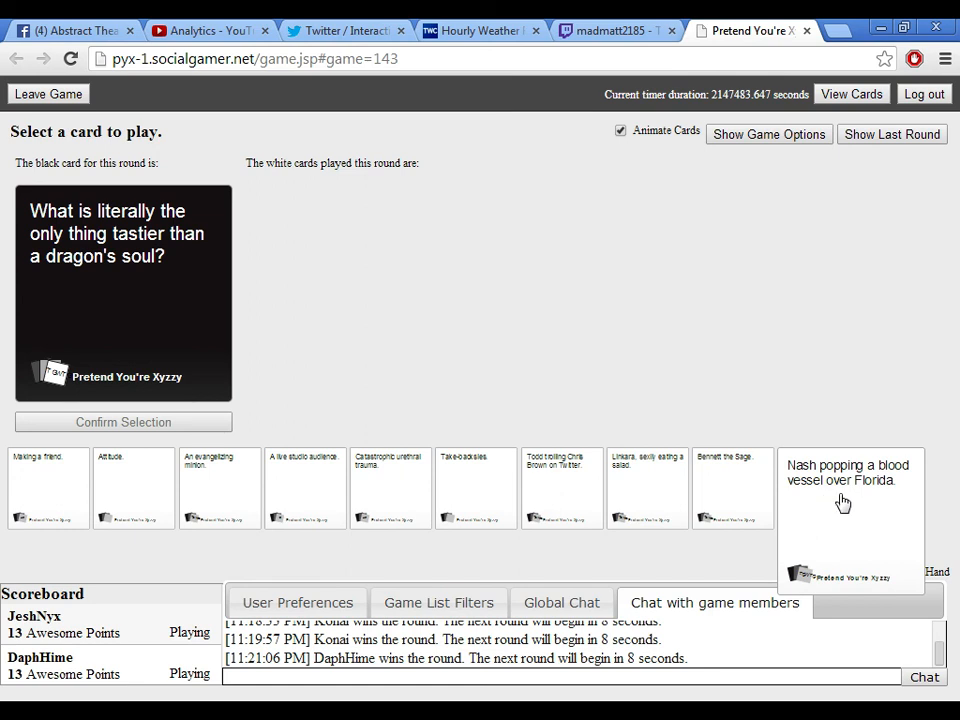
Select 'Nash popping a blood vessel over Florida.' for the dragon's soul card.
{"action": "left_click", "coordinate": [850, 520]}
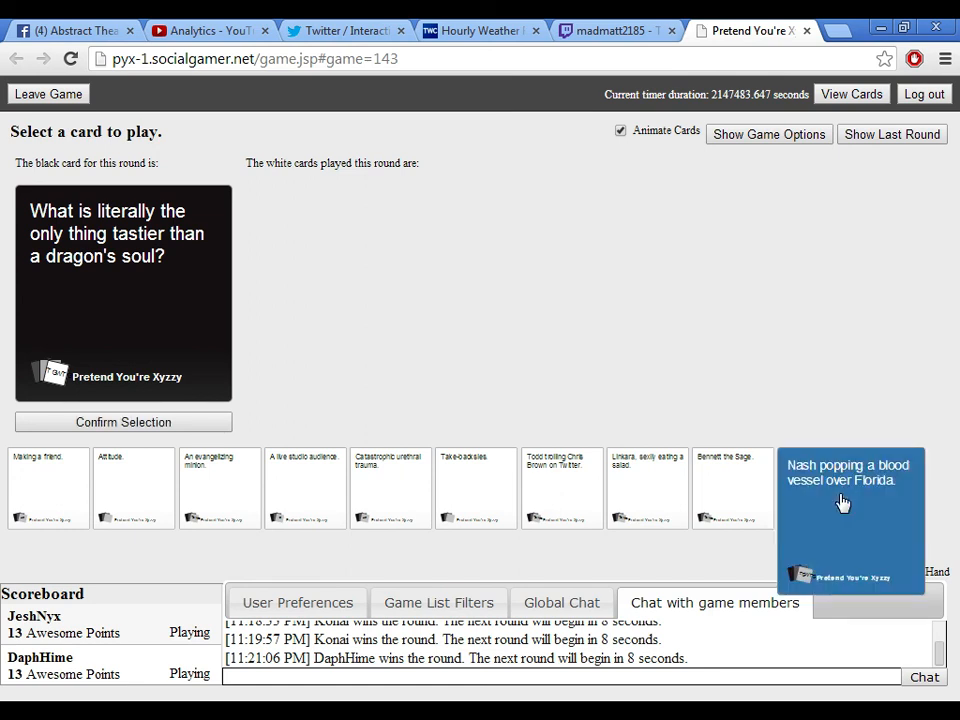